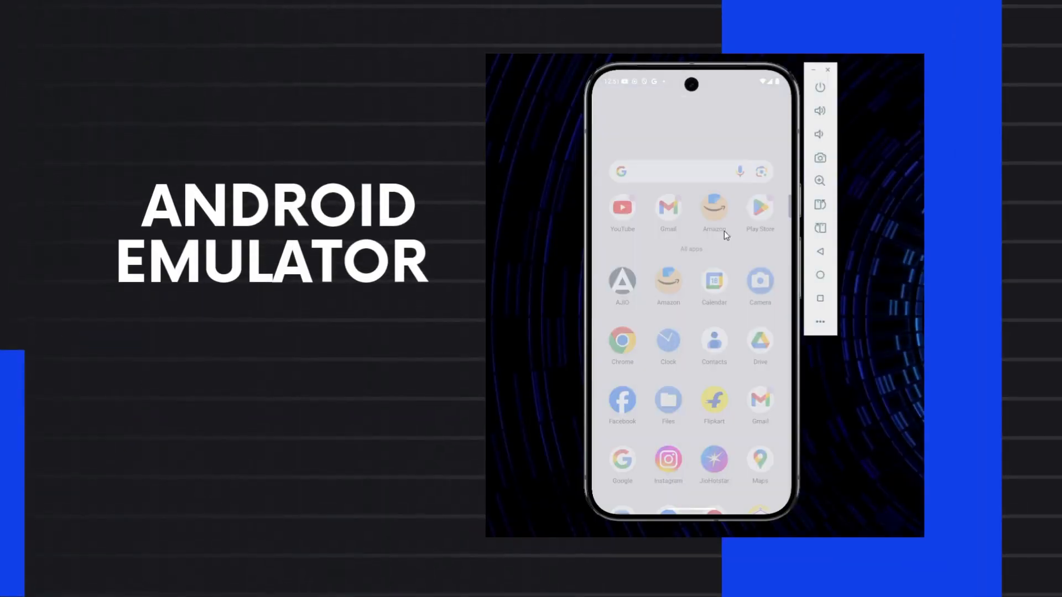
- Search Google in Chrome for 'android studio'
{"action": "scroll", "scroll_direction": "down", "scroll_amount": 3}
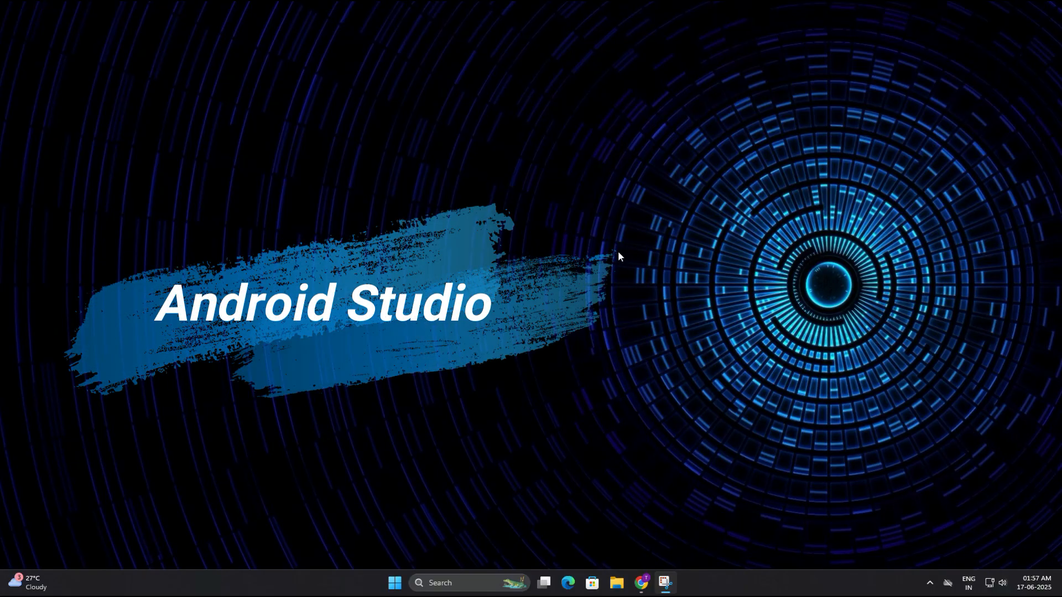
{"action": "left_click", "coordinate": [640, 587]}
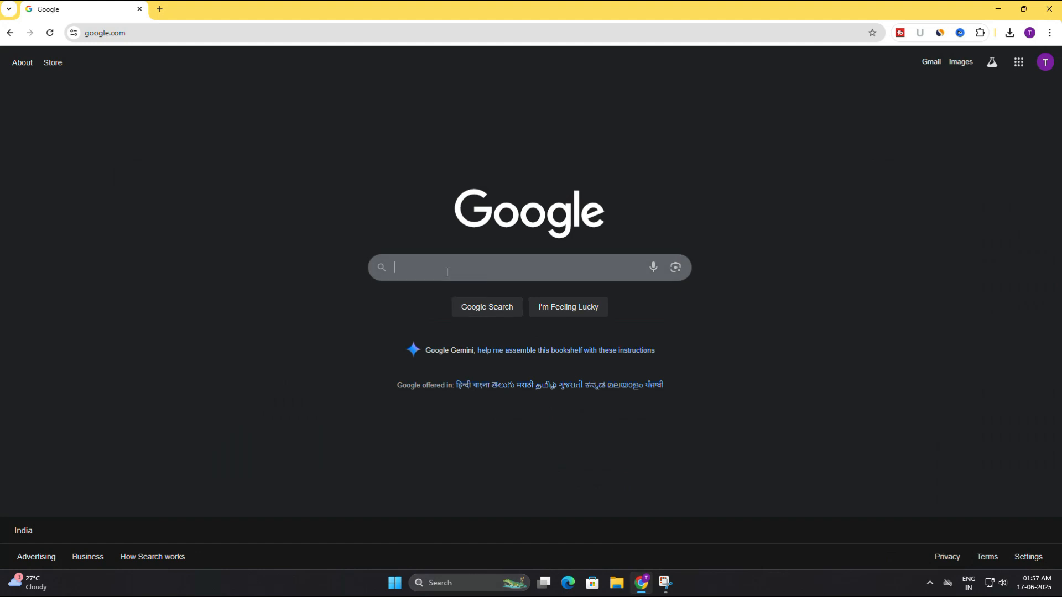
{"action": "type", "text": "android studio"}
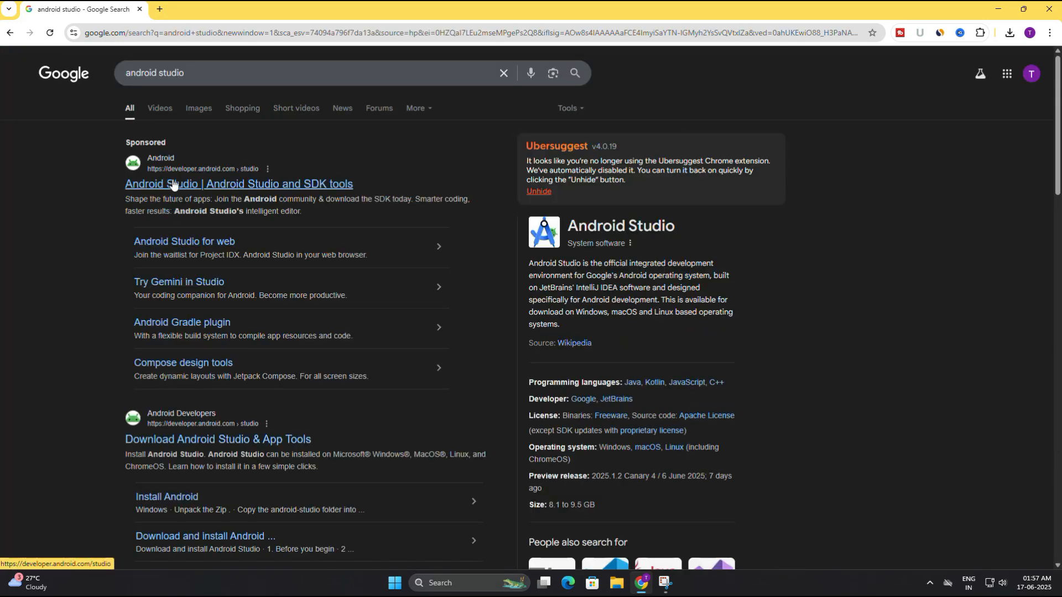
{"action": "mouse_move", "coordinate": [242, 188]}
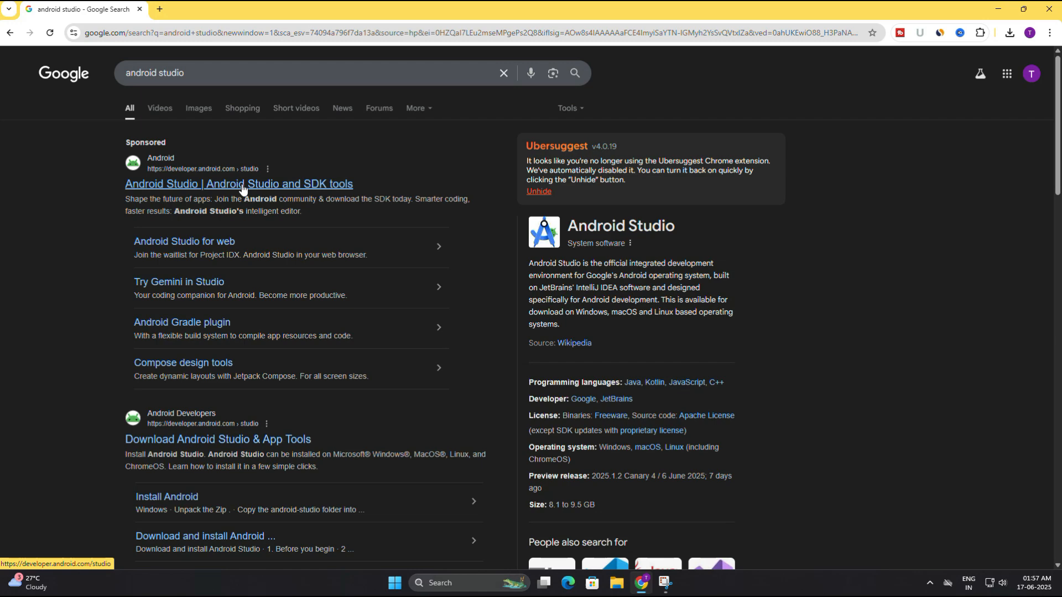
{"action": "mouse_move", "coordinate": [242, 187]}
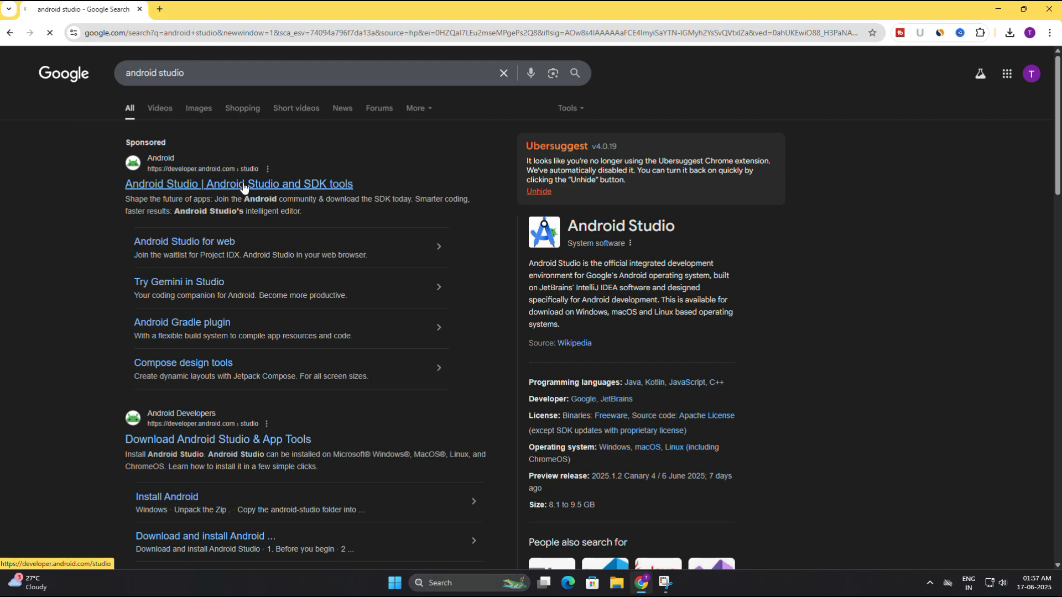
- Open the official Android Studio download page from the search results
{"action": "left_click", "coordinate": [239, 184]}
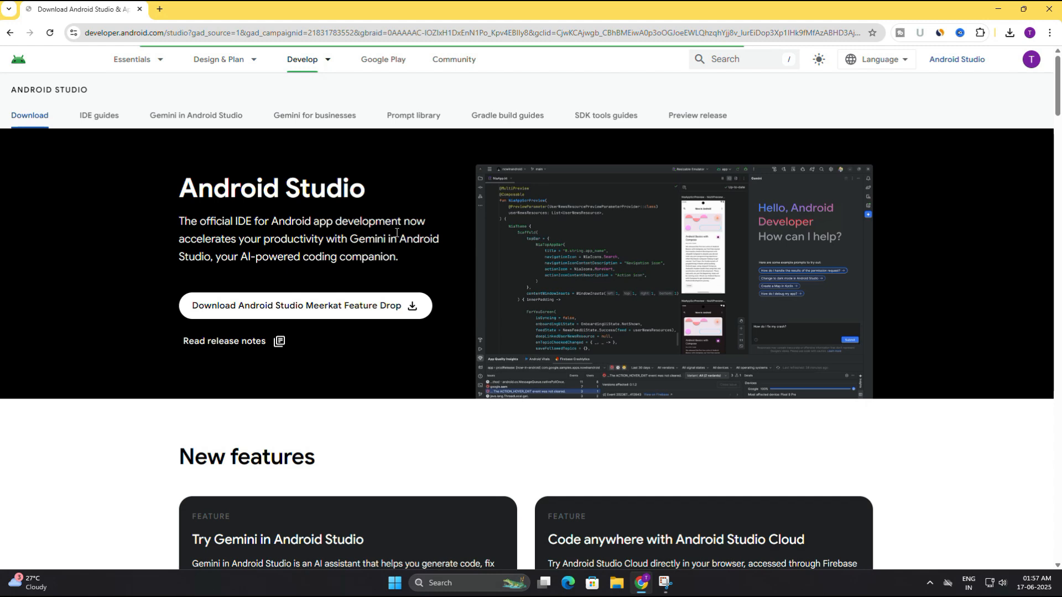
{"action": "double_click", "coordinate": [271, 188]}
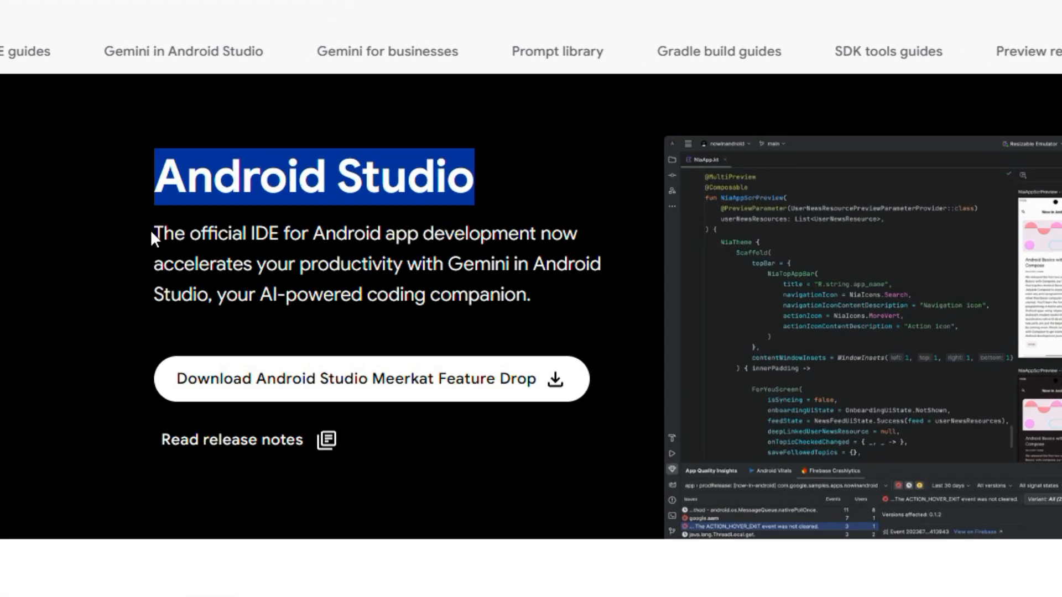
{"action": "left_click_drag", "start_coordinate": [153, 233], "coordinate": [521, 233]}
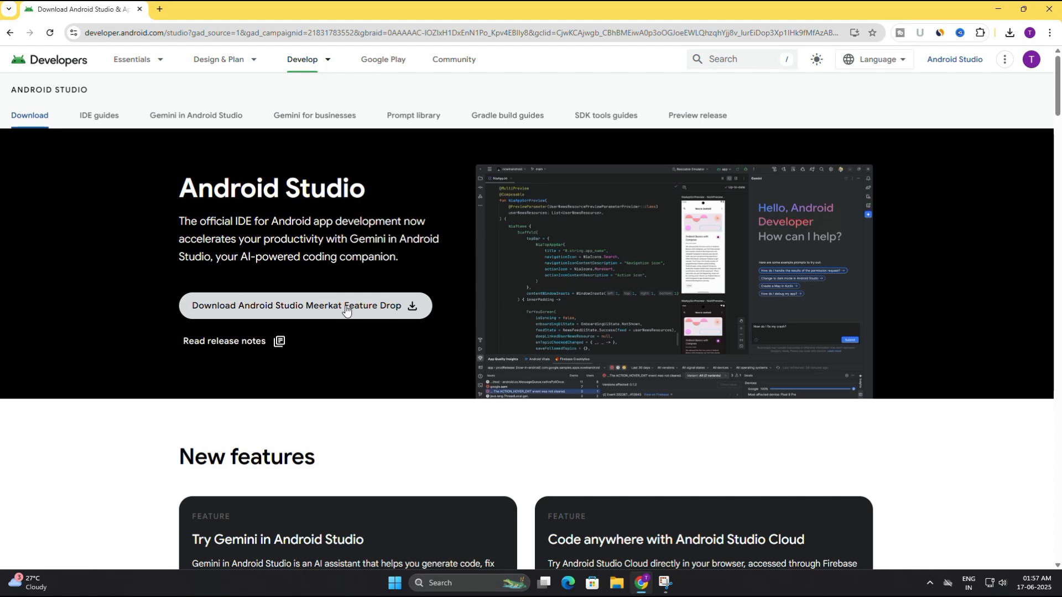
{"action": "mouse_move", "coordinate": [327, 310]}
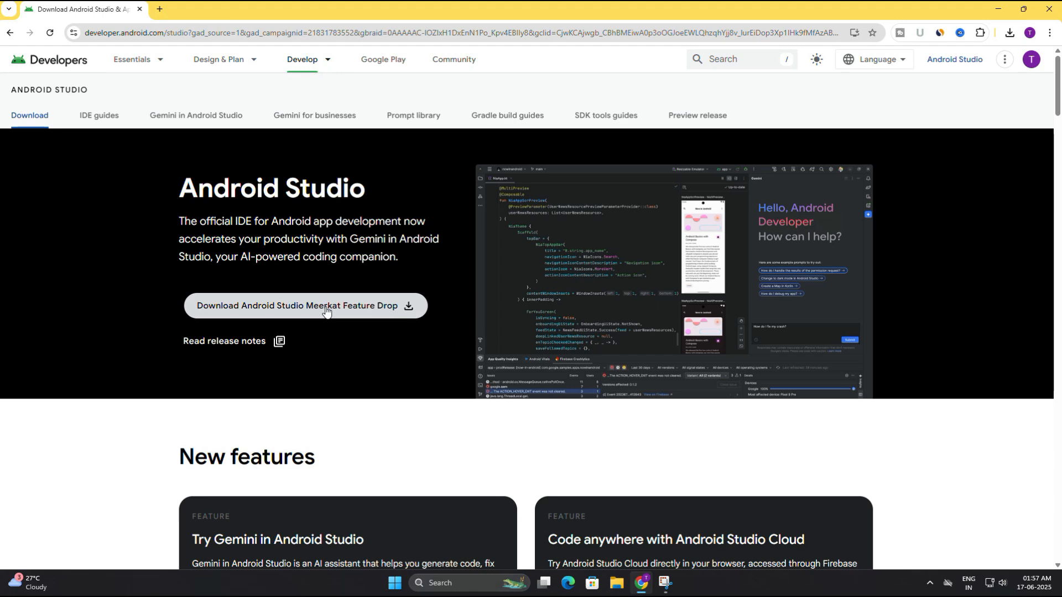
- Accept the license terms and download android-studio-2024.3.2.15-windows.exe for Windows
{"action": "left_click", "coordinate": [305, 305]}
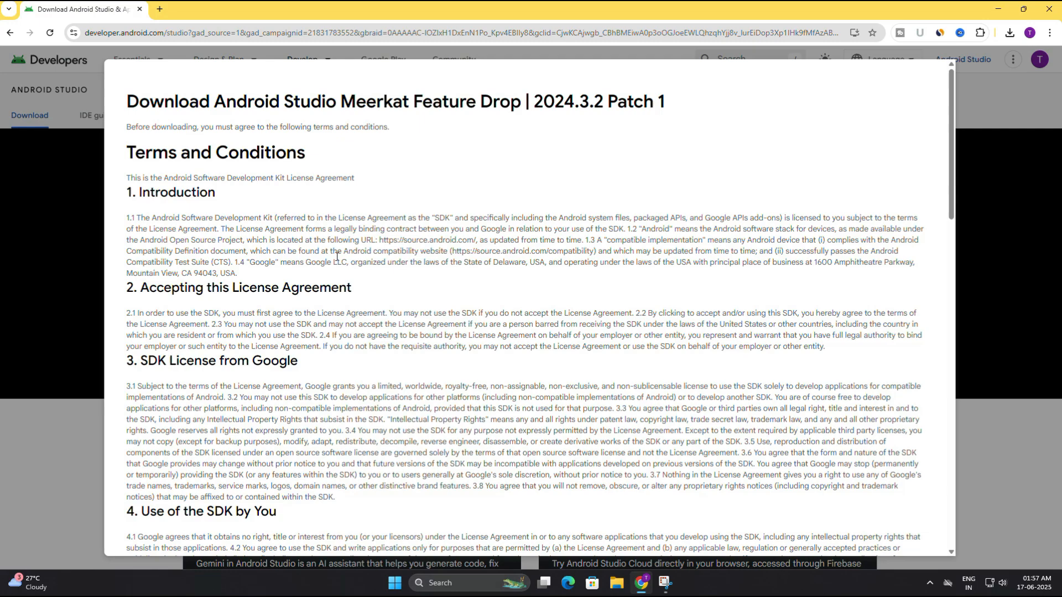
{"action": "scroll", "scroll_direction": "down", "scroll_amount": 3}
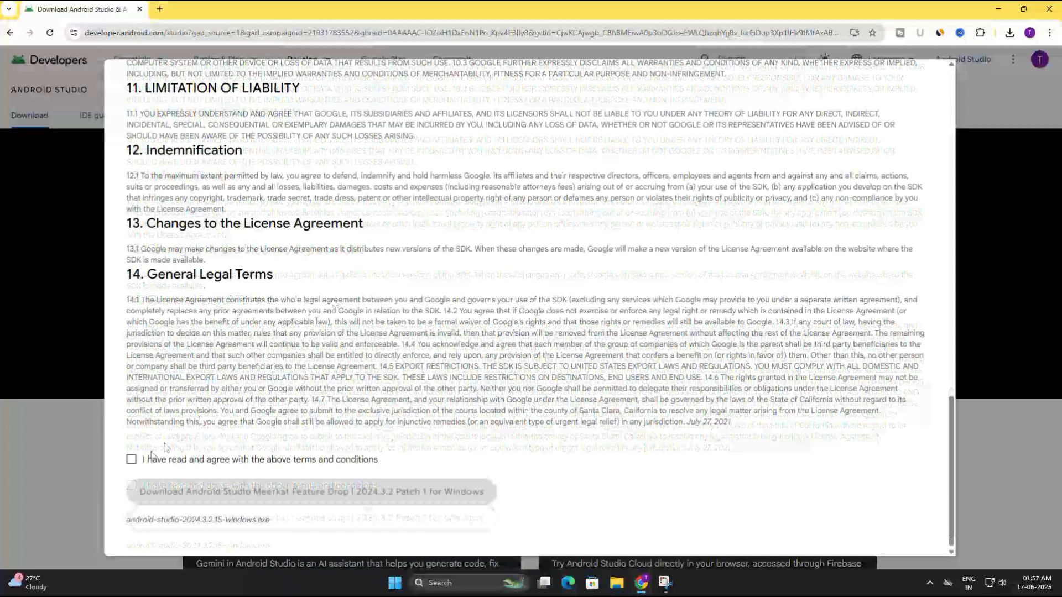
{"action": "left_click", "coordinate": [131, 459]}
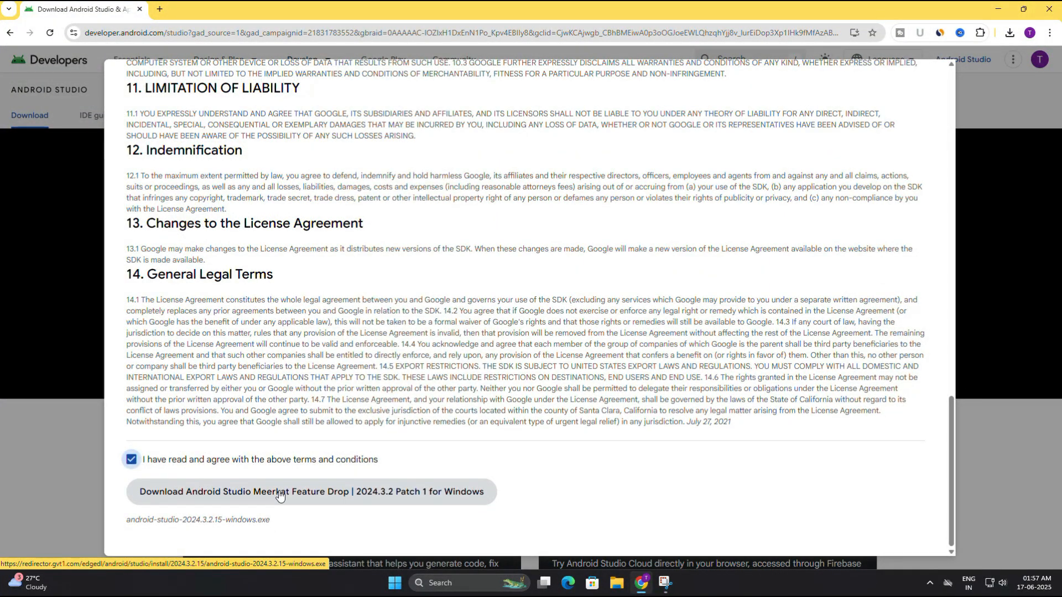
{"action": "left_click", "coordinate": [309, 495]}
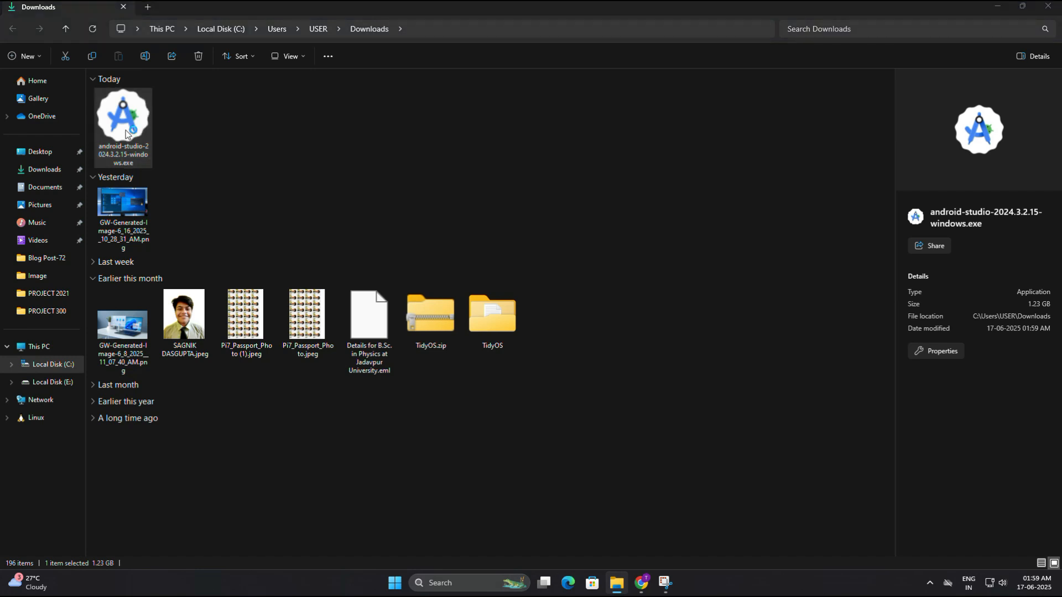
{"action": "mouse_move", "coordinate": [998, 11]}
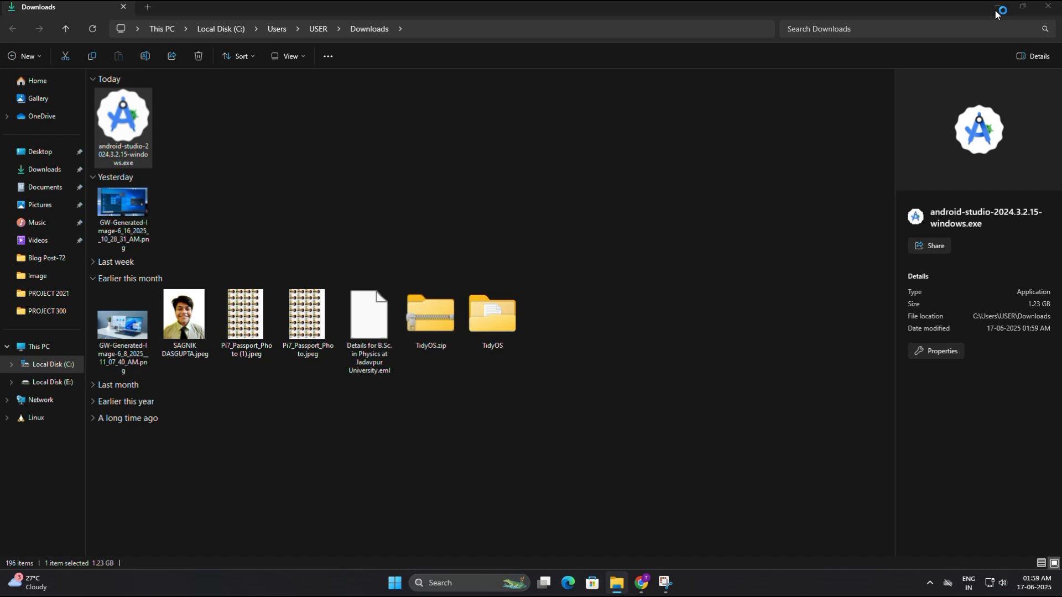
- Run android-studio-2024.3.2.15-windows.exe from Downloads, allowing the unverified app to install
{"action": "double_click", "coordinate": [123, 121]}
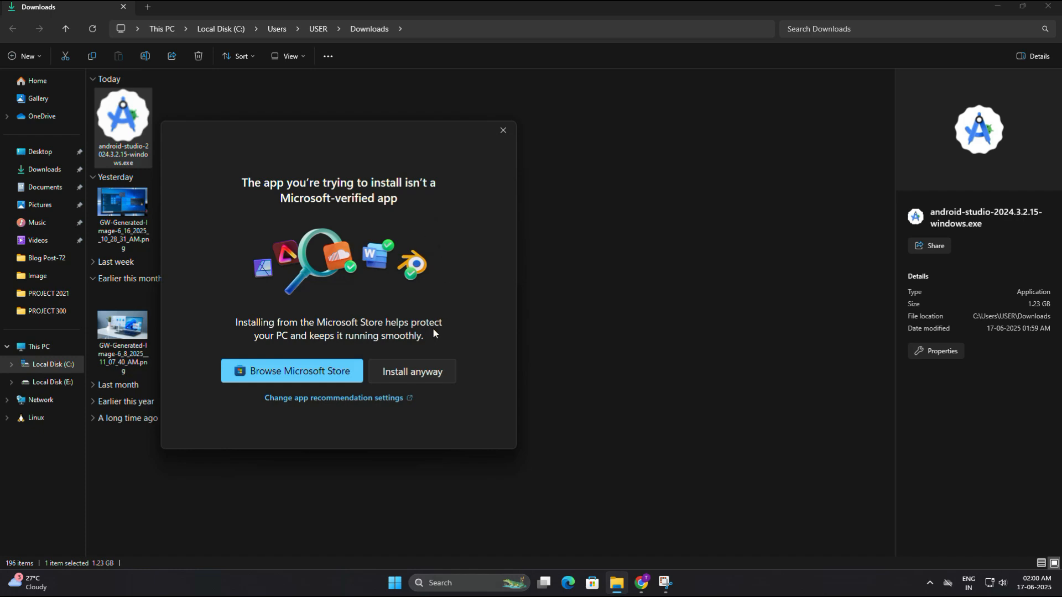
{"action": "mouse_move", "coordinate": [412, 371]}
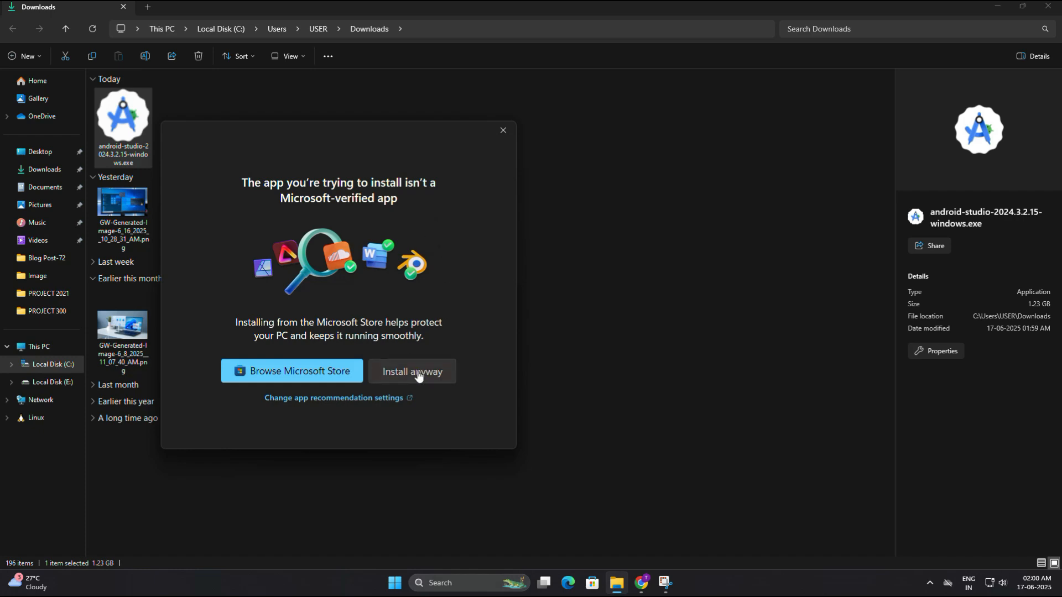
{"action": "left_click", "coordinate": [412, 371]}
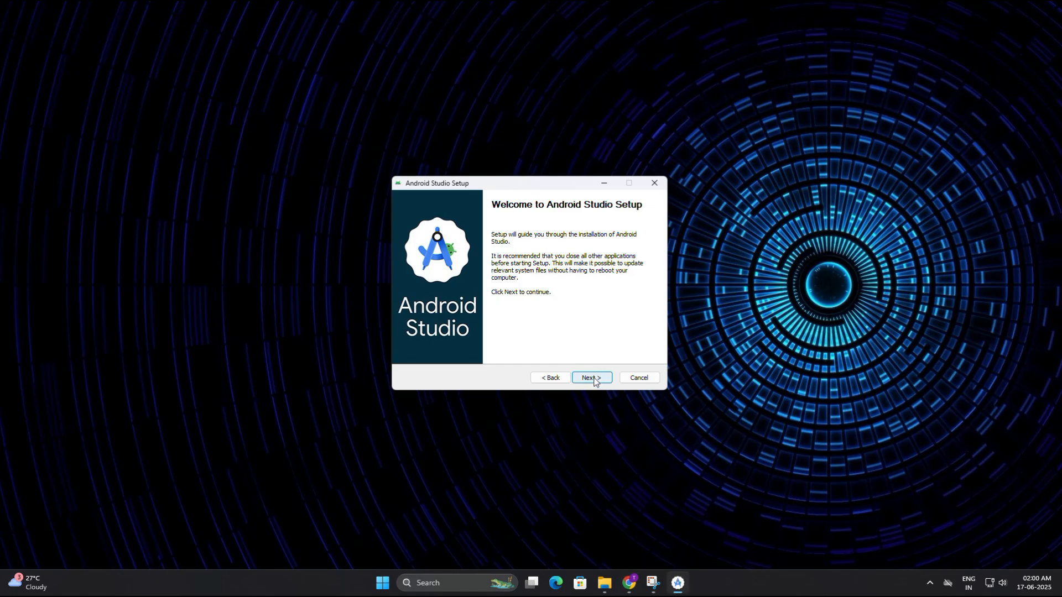
- Install Android Studio with default components, including Android Virtual Device, and default location
{"action": "left_click", "coordinate": [590, 378]}
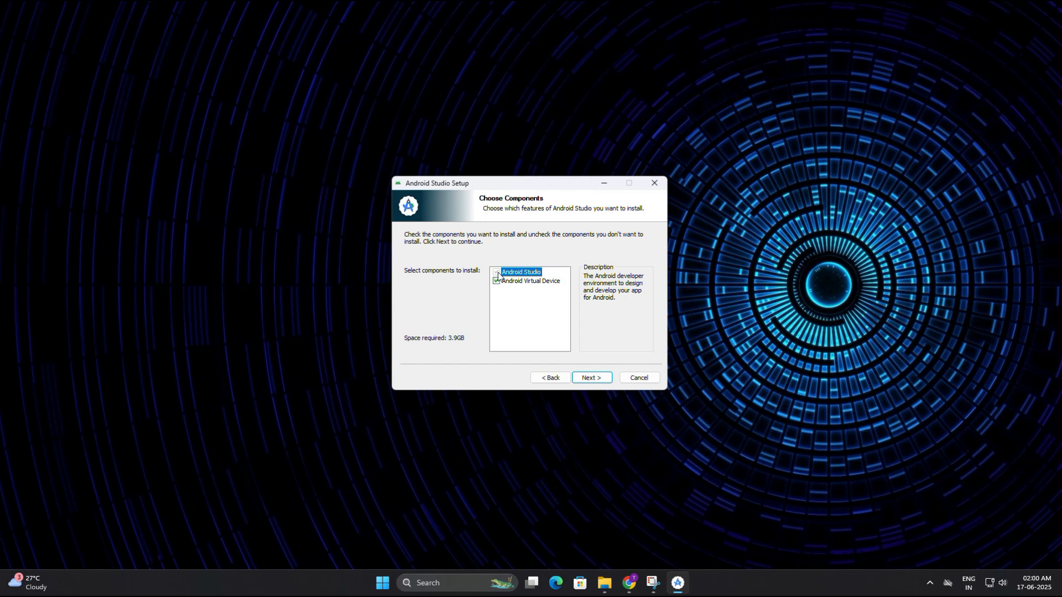
{"action": "left_click", "coordinate": [530, 280]}
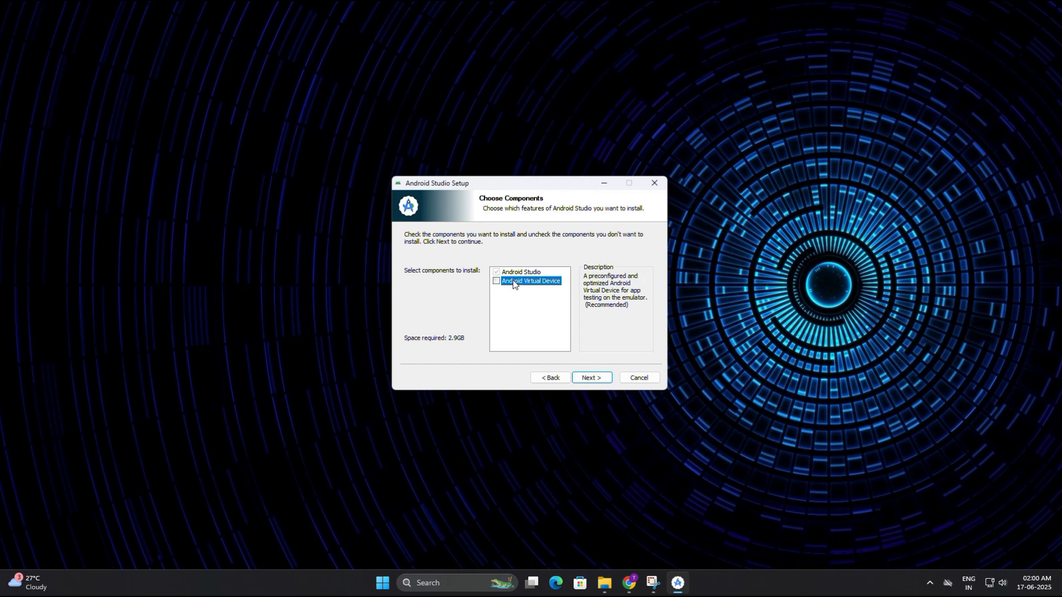
{"action": "left_click", "coordinate": [495, 281]}
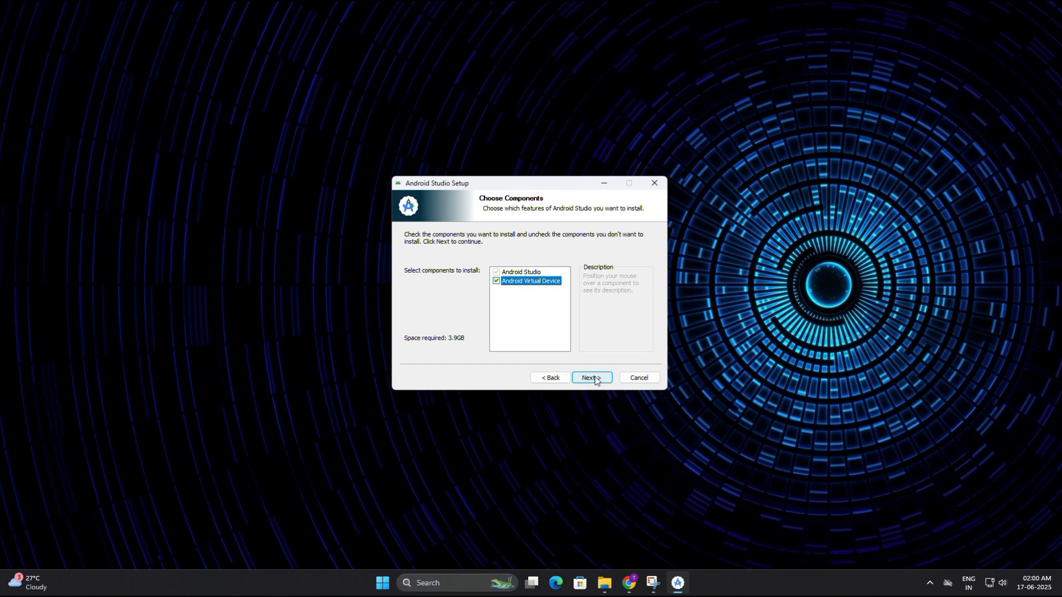
{"action": "left_click", "coordinate": [590, 377]}
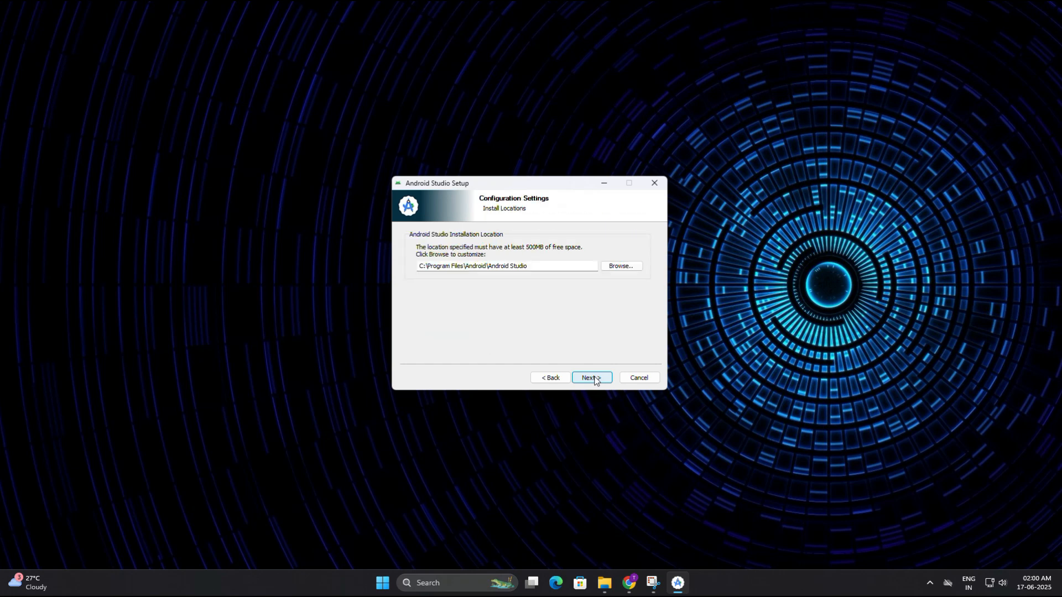
{"action": "mouse_move", "coordinate": [472, 254]}
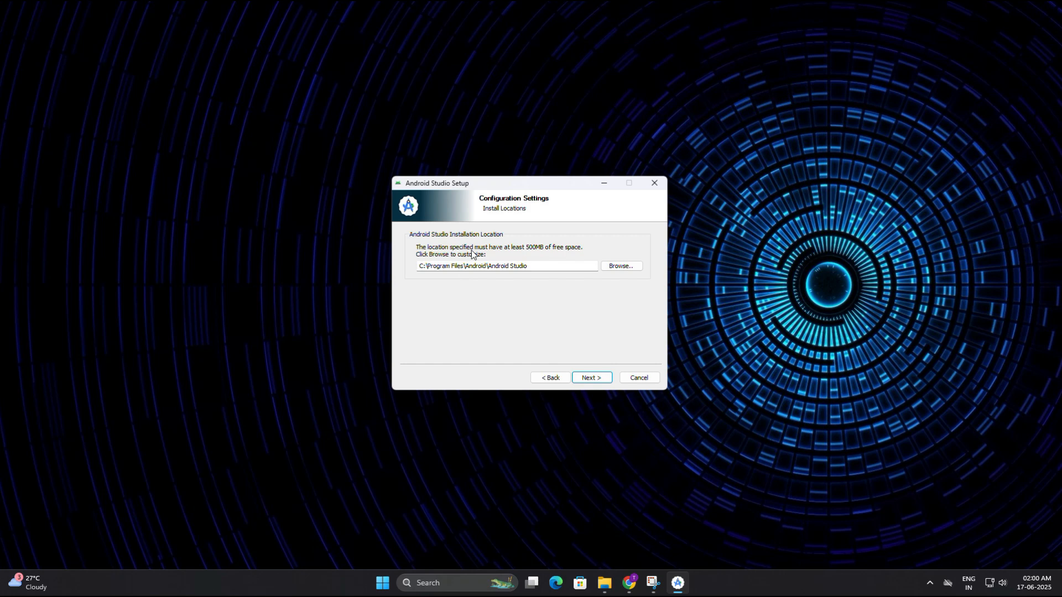
{"action": "mouse_move", "coordinate": [500, 244]}
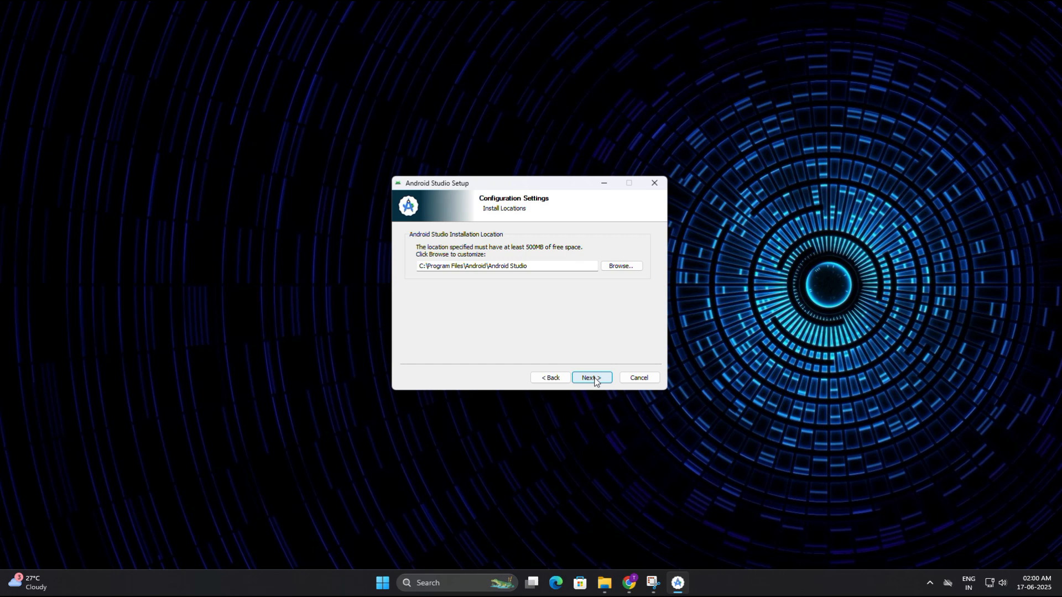
{"action": "left_click", "coordinate": [590, 378]}
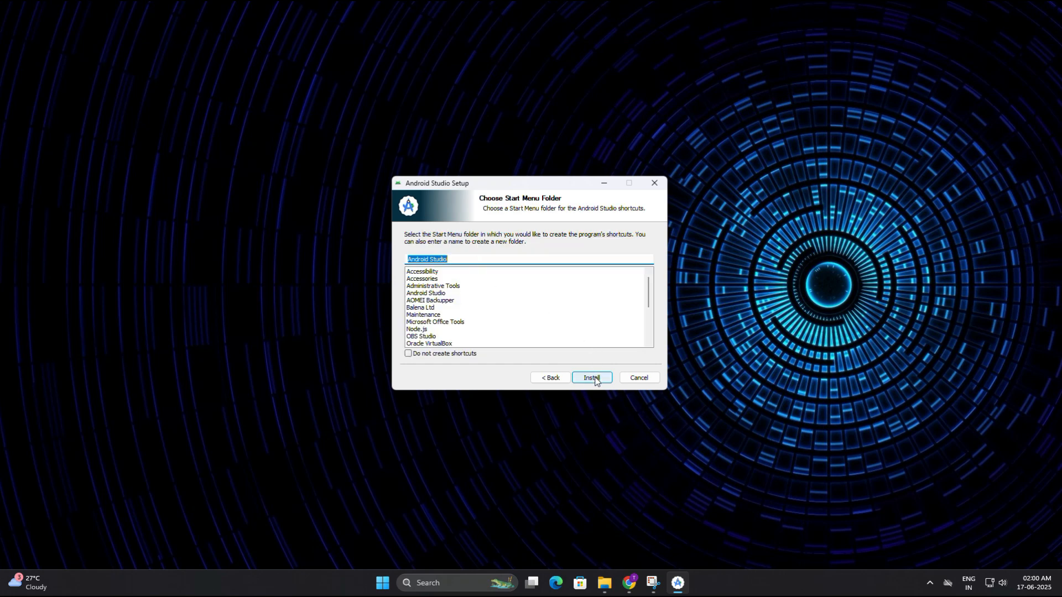
{"action": "left_click", "coordinate": [590, 377]}
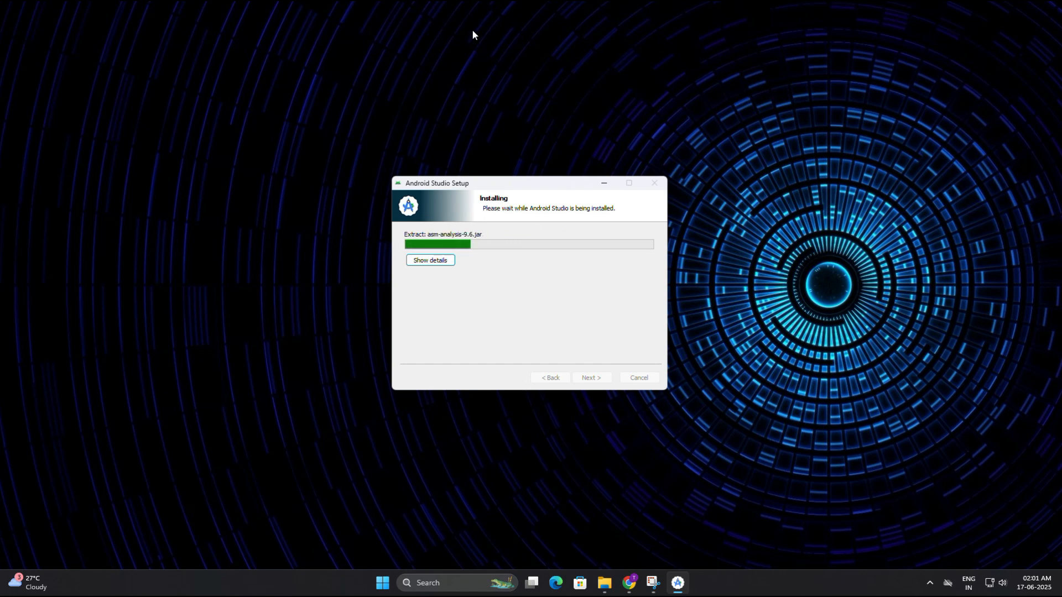
{"action": "mouse_move", "coordinate": [470, 20]}
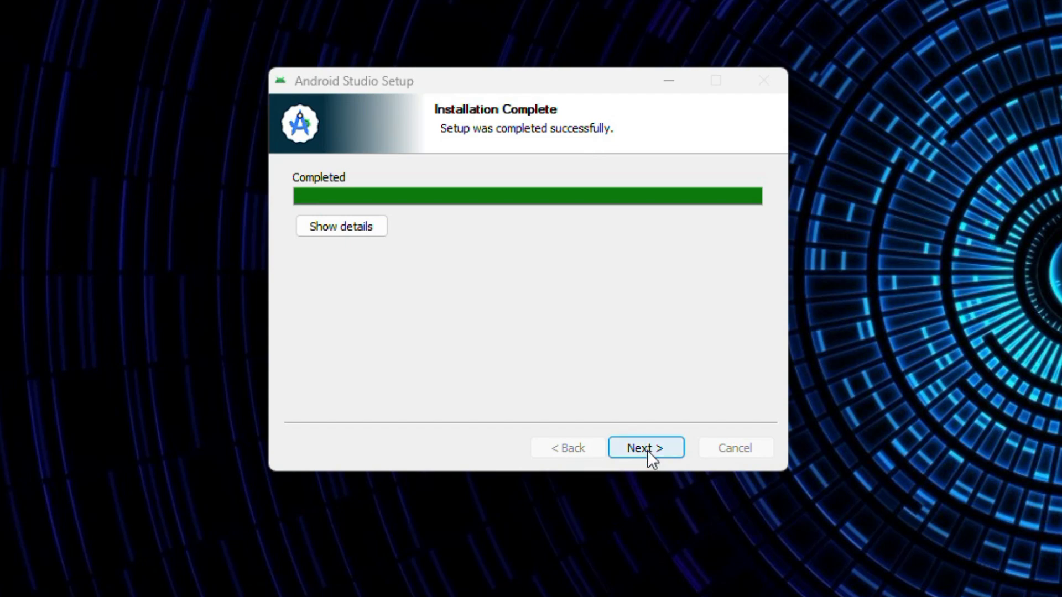
{"action": "left_click", "coordinate": [643, 448]}
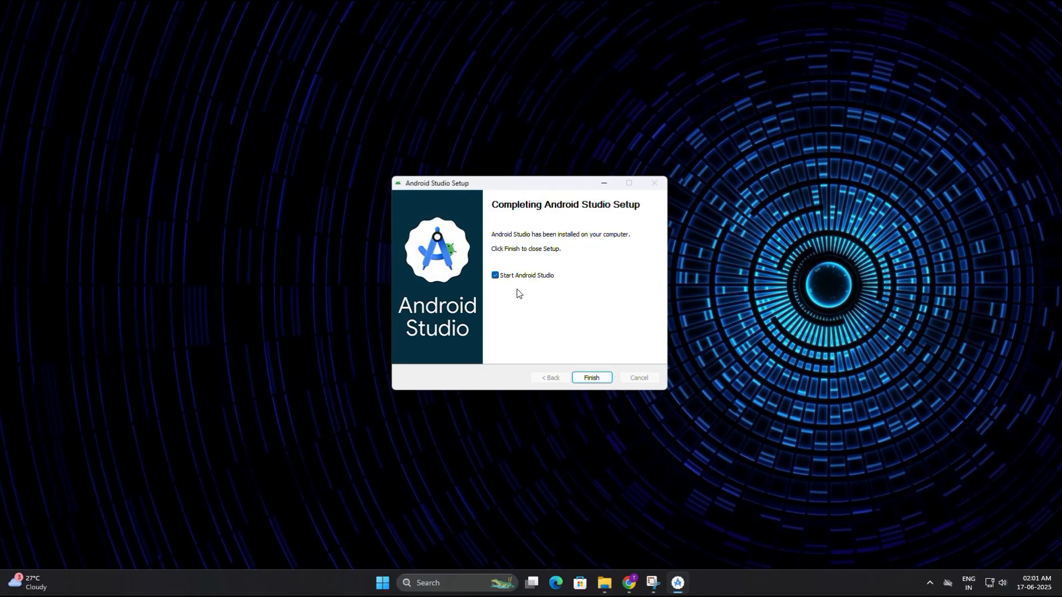
{"action": "mouse_move", "coordinate": [532, 285]}
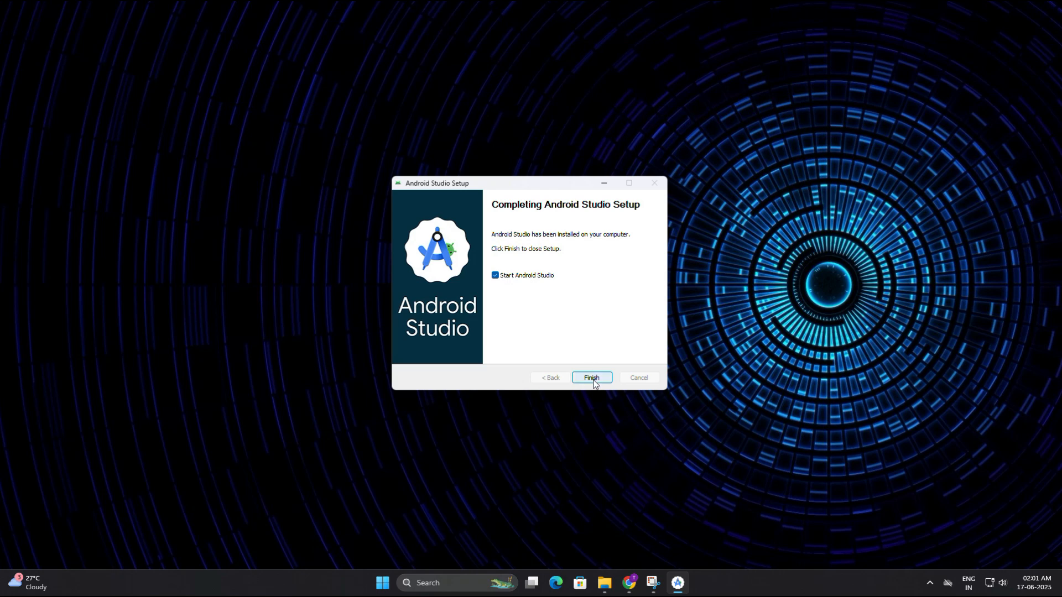
- Launch Android Studio, choose Don't send for usage data, and dismiss the update notice
{"action": "left_click", "coordinate": [590, 377]}
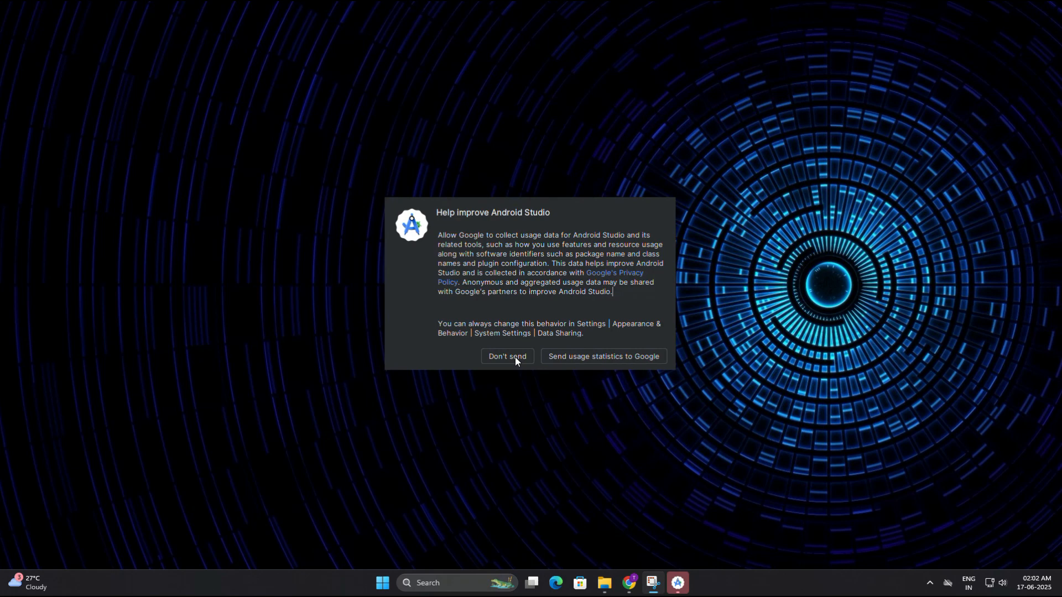
{"action": "left_click", "coordinate": [506, 356]}
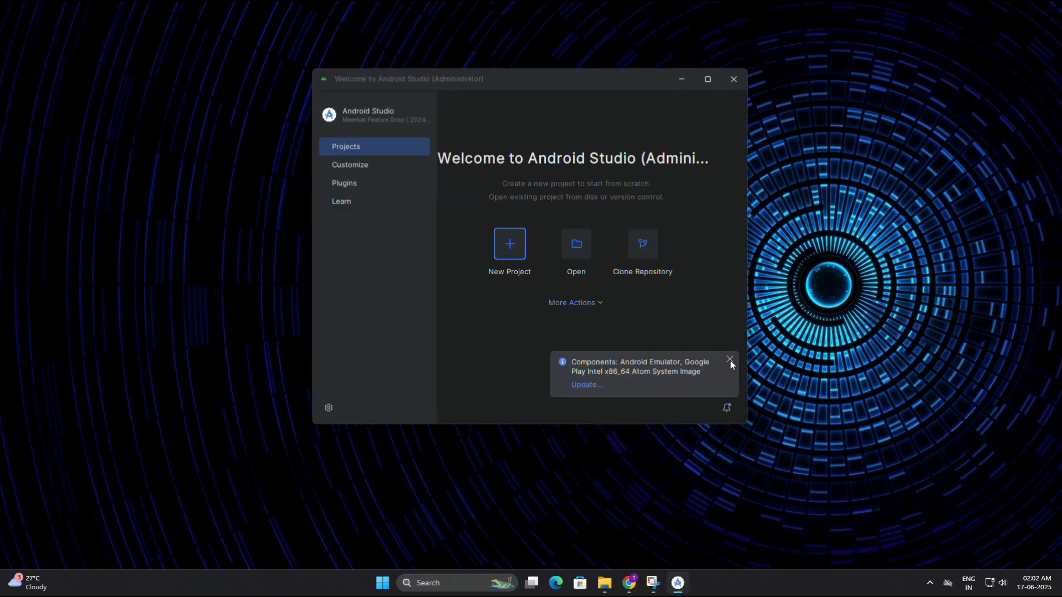
{"action": "left_click", "coordinate": [730, 359]}
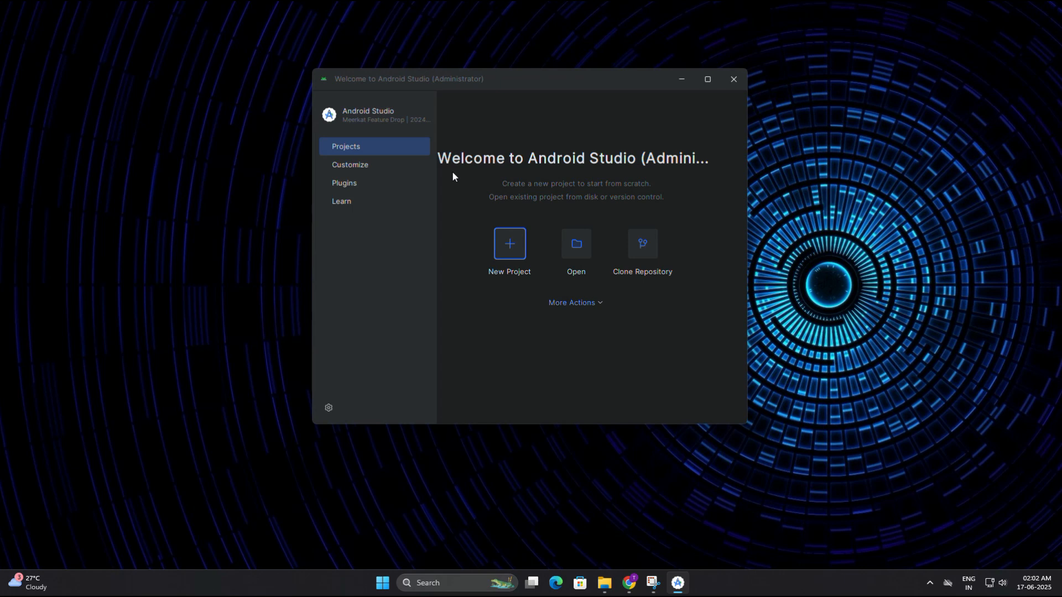
{"action": "mouse_move", "coordinate": [699, 181]}
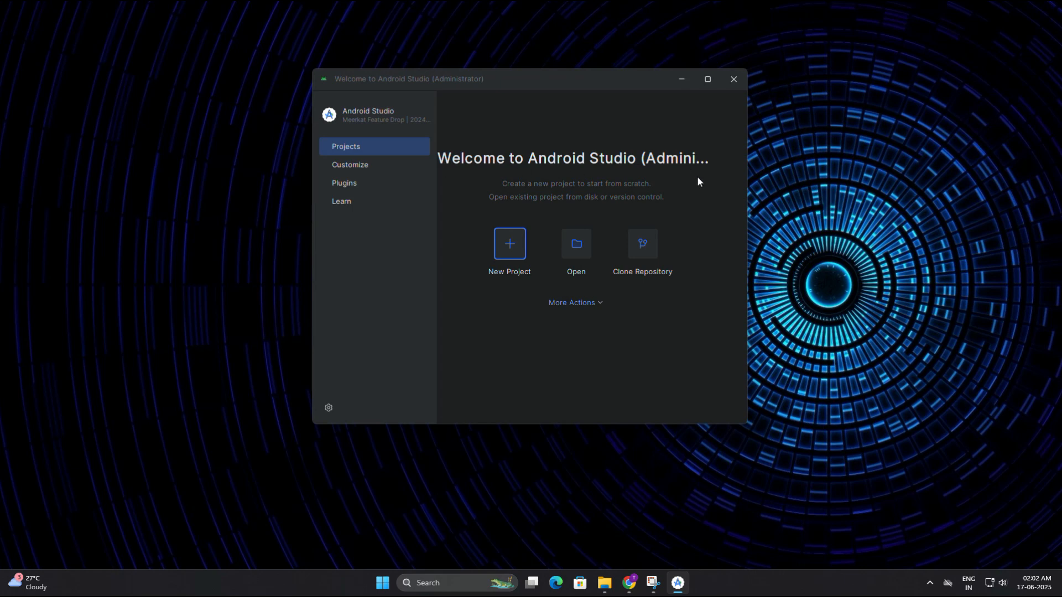
{"action": "mouse_move", "coordinate": [693, 238]}
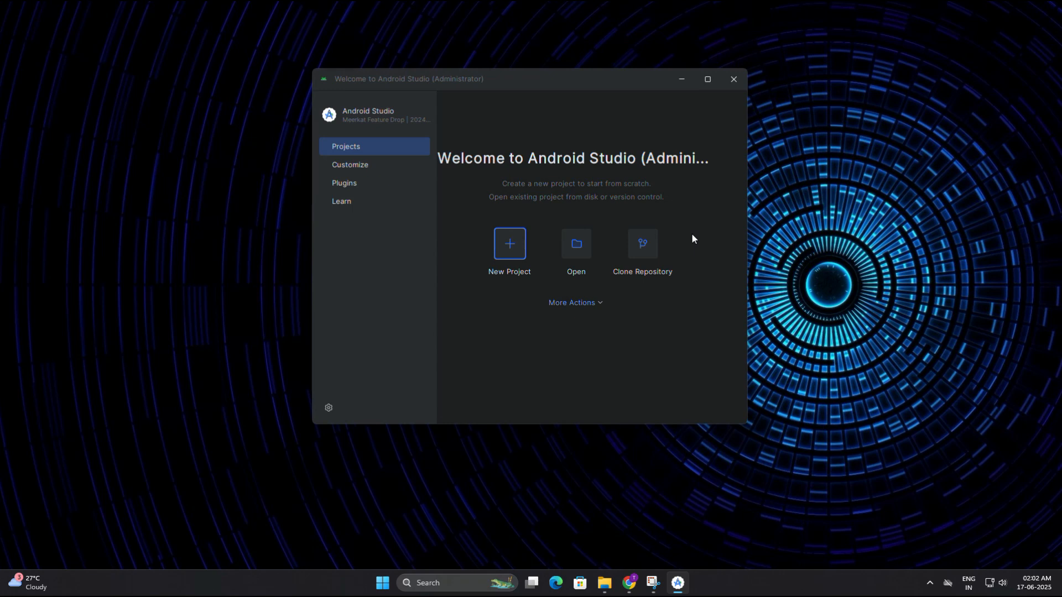
{"action": "mouse_move", "coordinate": [575, 303]}
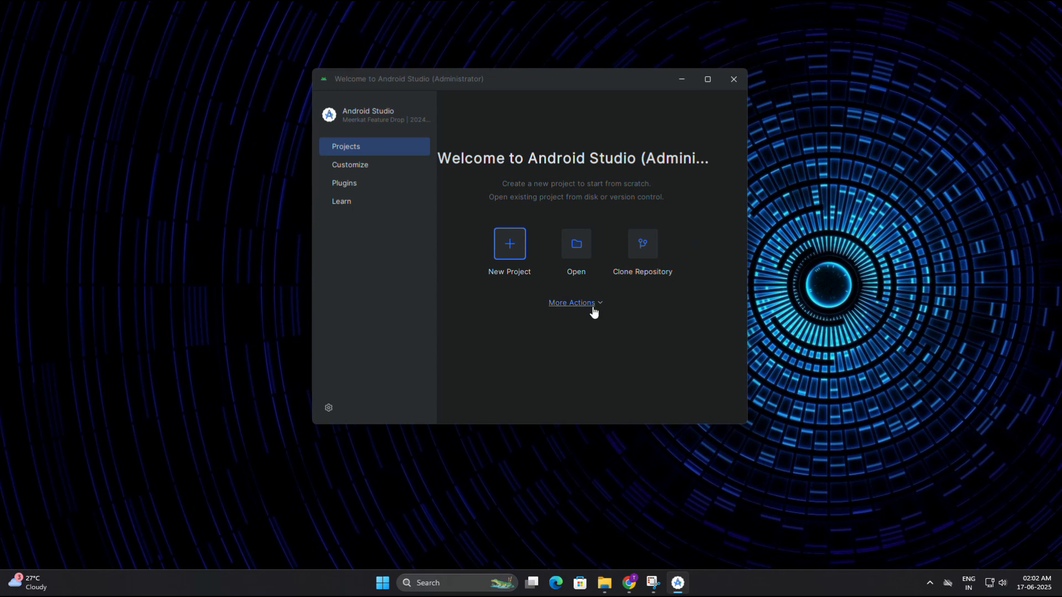
- From Virtual Device Manager, start a new device using the Pixel 9 Pro XL phone profile
{"action": "left_click", "coordinate": [572, 302]}
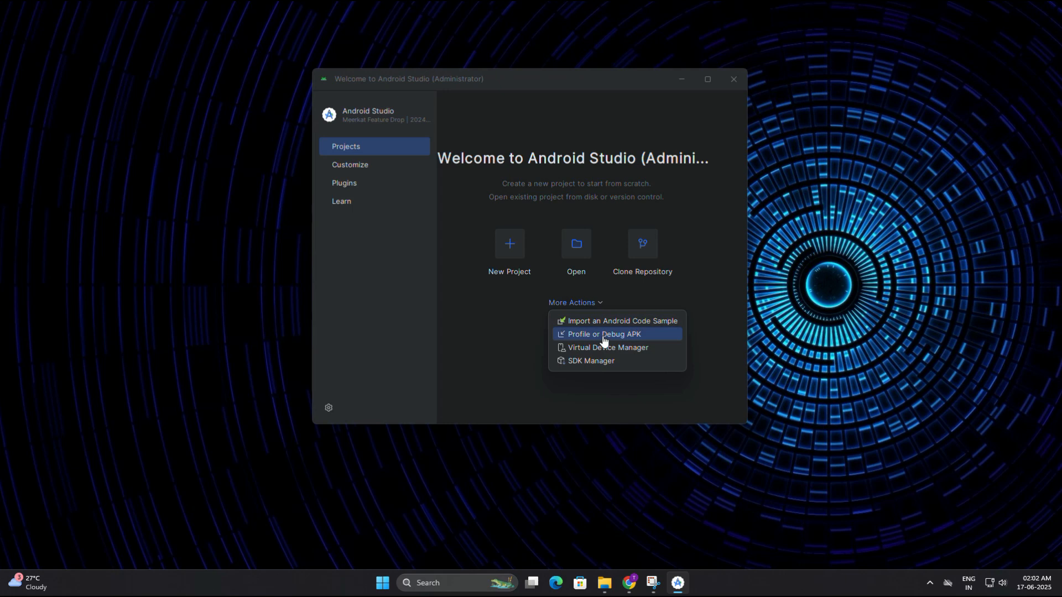
{"action": "mouse_move", "coordinate": [607, 347]}
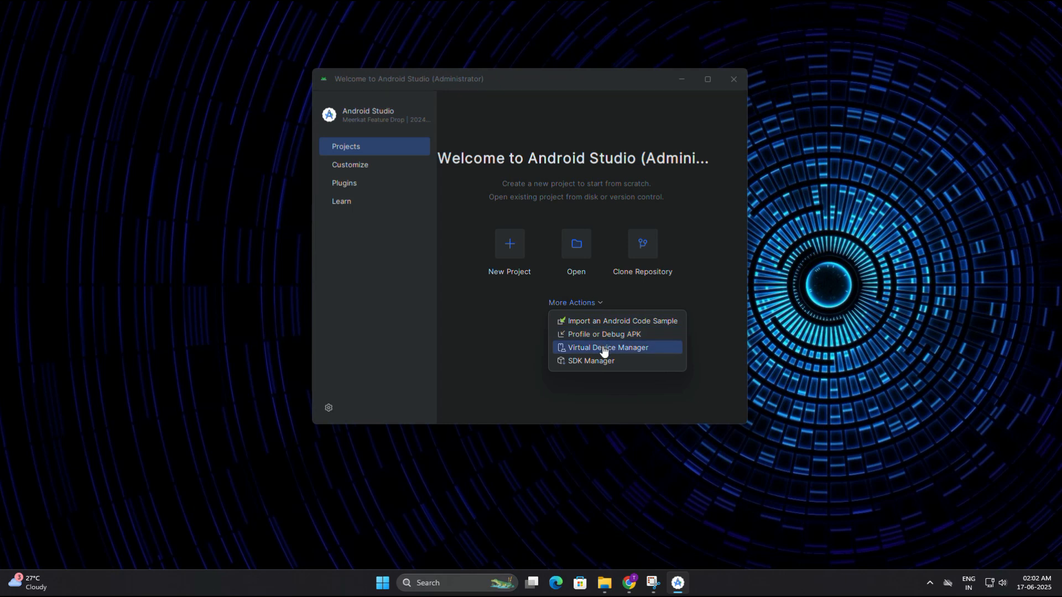
{"action": "left_click", "coordinate": [607, 347]}
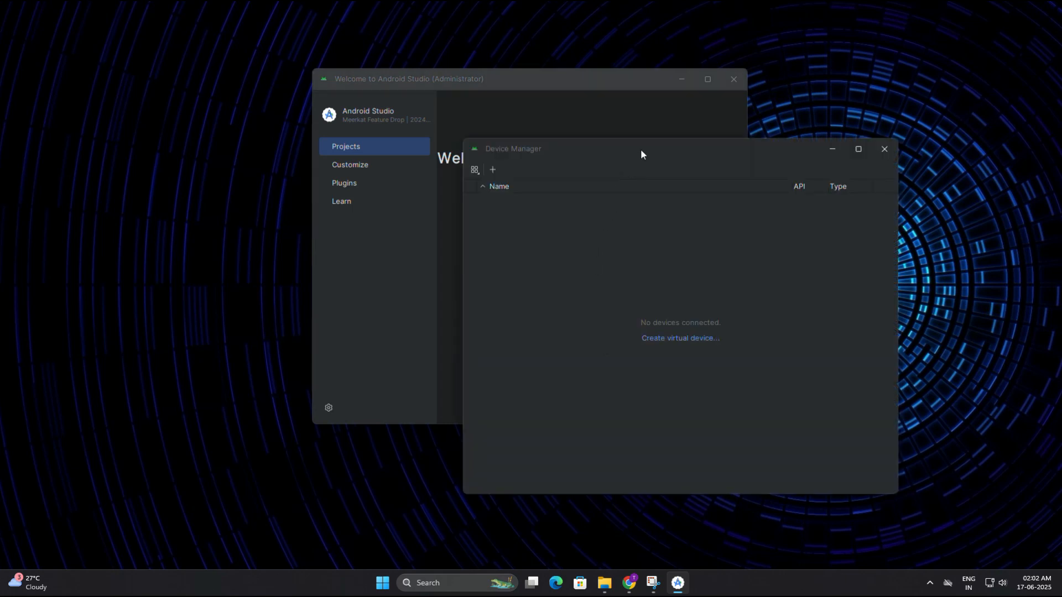
{"action": "left_click_drag", "start_coordinate": [642, 154], "coordinate": [554, 110]}
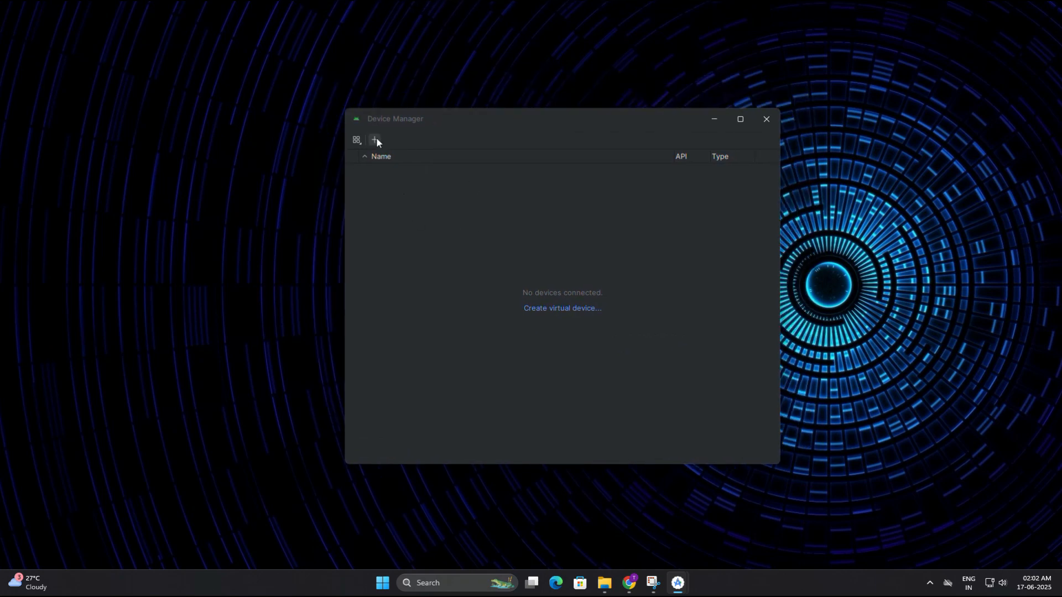
{"action": "mouse_move", "coordinate": [374, 140]}
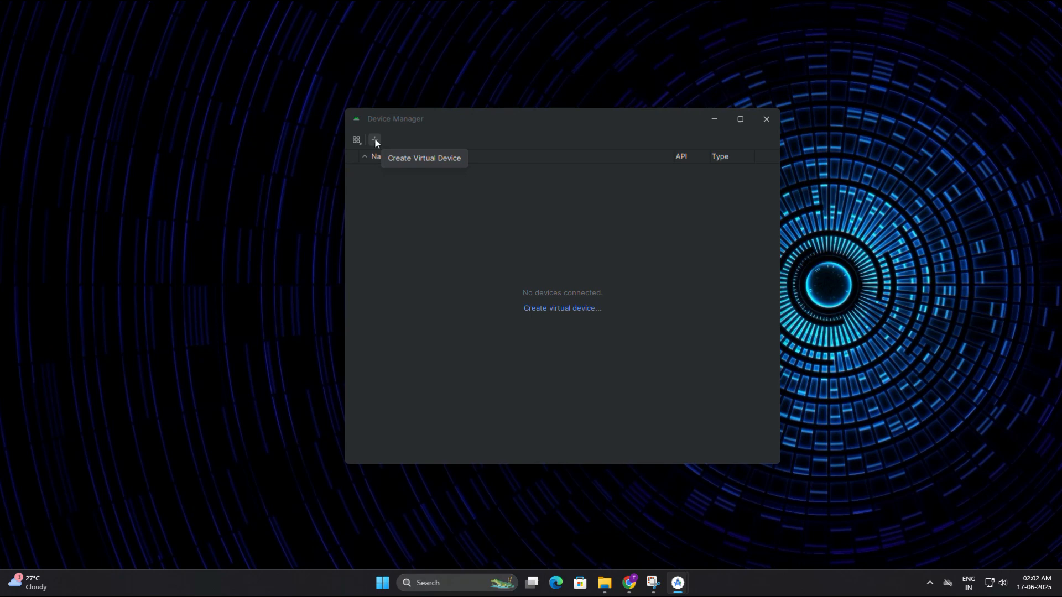
{"action": "left_click", "coordinate": [373, 140]}
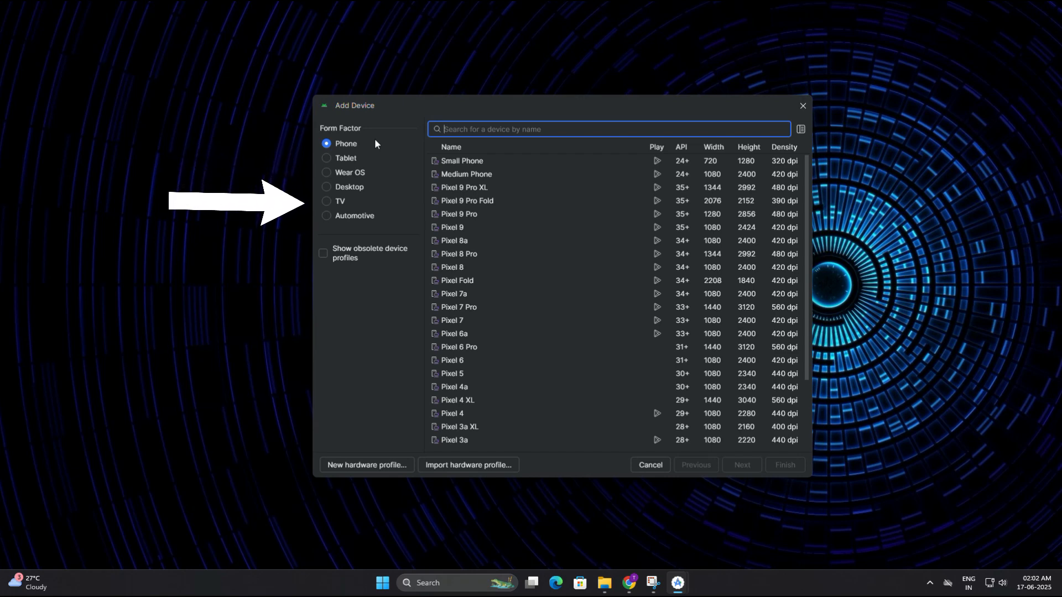
{"action": "mouse_move", "coordinate": [378, 147]}
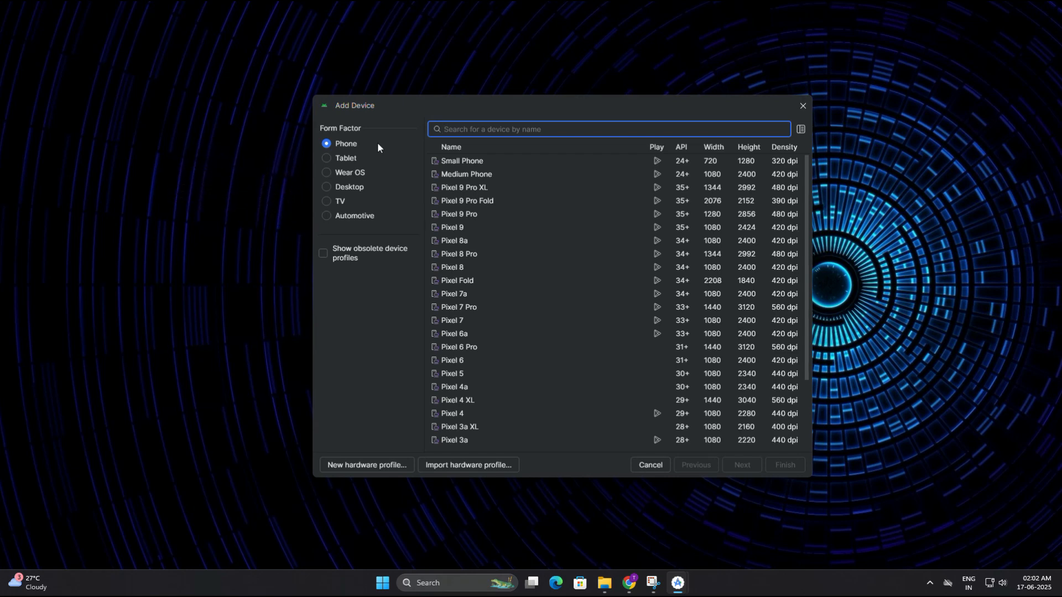
{"action": "mouse_move", "coordinate": [386, 149]}
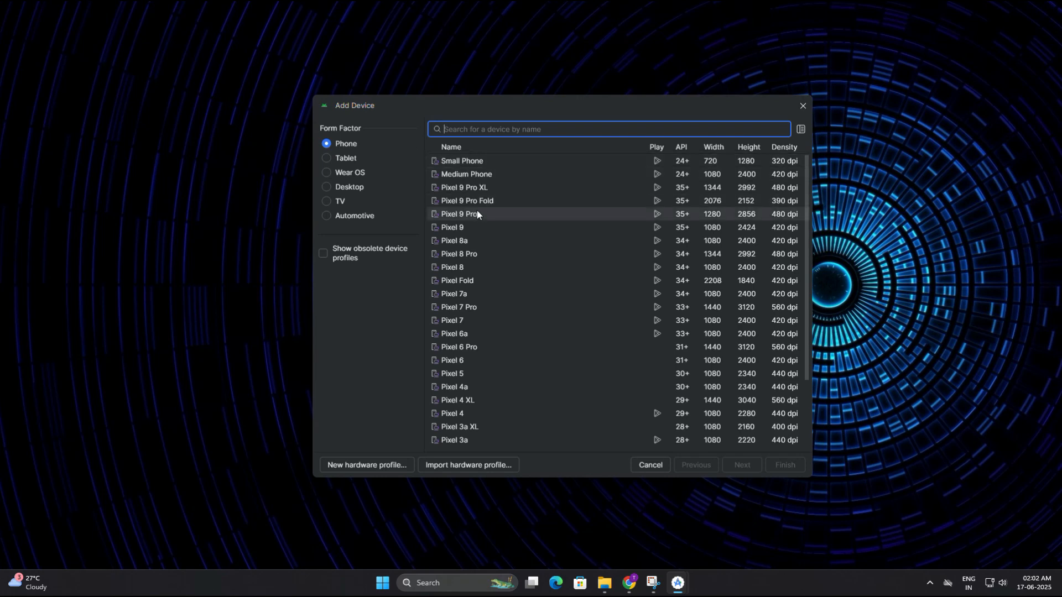
{"action": "left_click", "coordinate": [474, 160]}
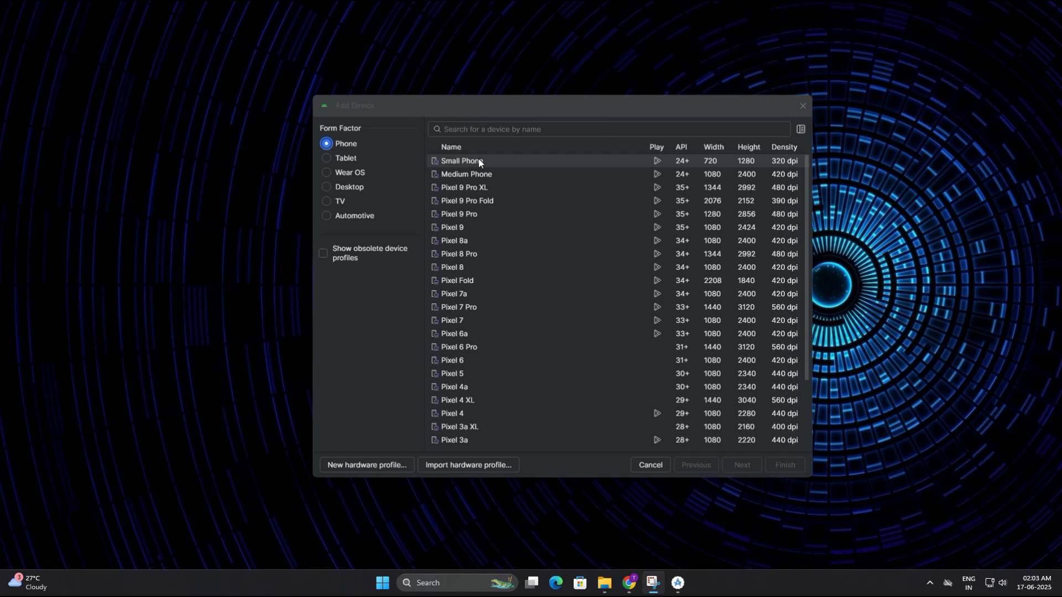
{"action": "mouse_move", "coordinate": [463, 188]}
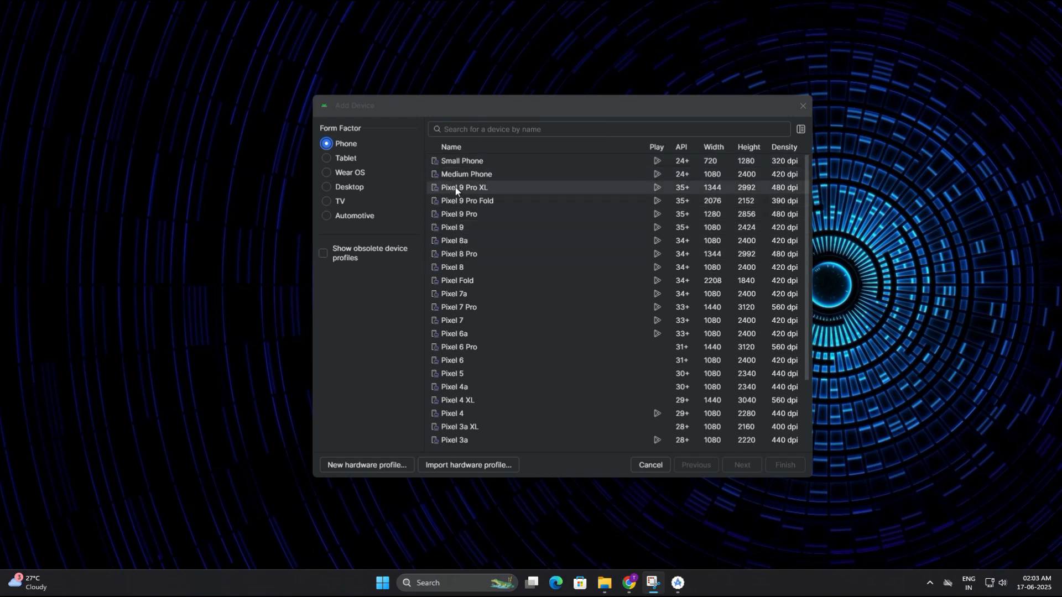
{"action": "mouse_move", "coordinate": [466, 192]}
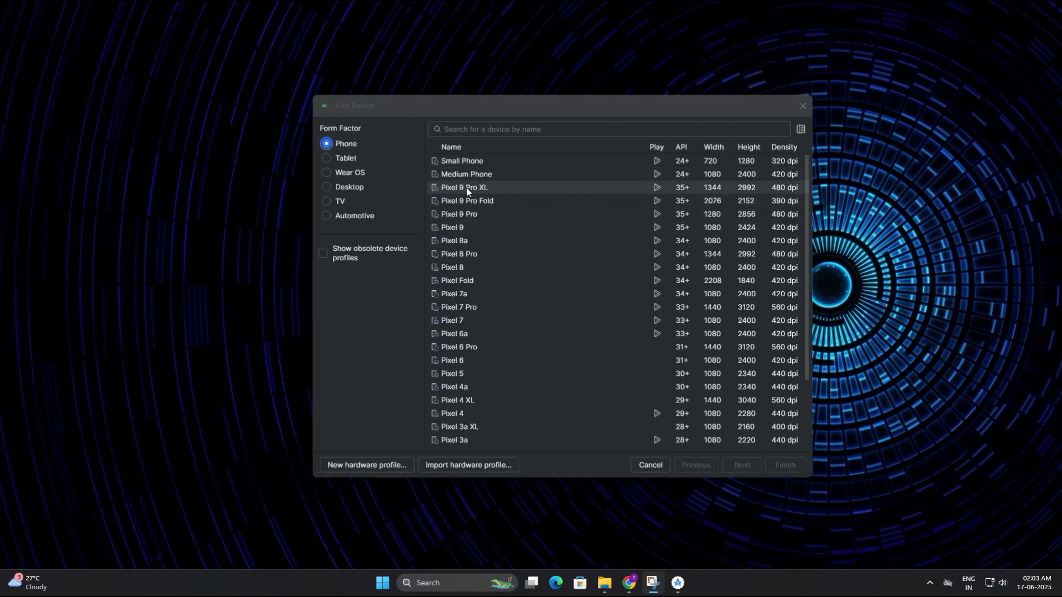
{"action": "left_click", "coordinate": [464, 188]}
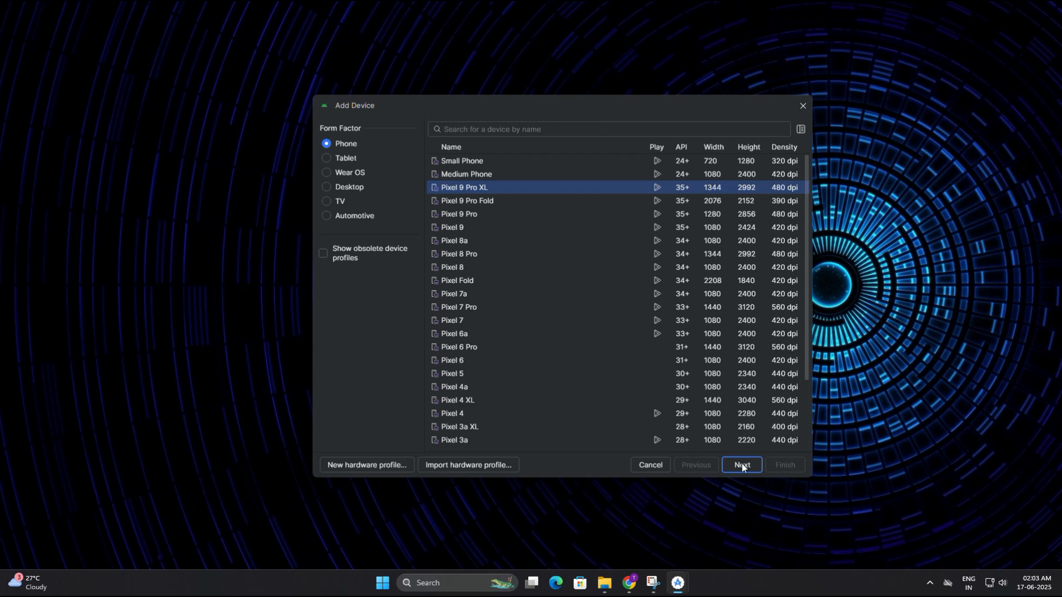
{"action": "left_click", "coordinate": [740, 469]}
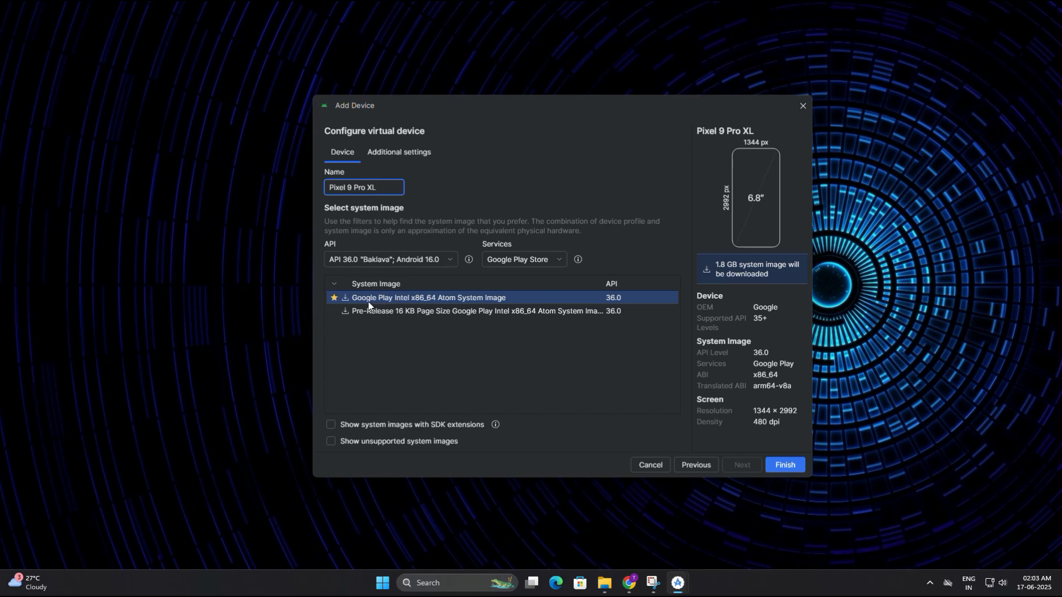
{"action": "mouse_move", "coordinate": [353, 305]}
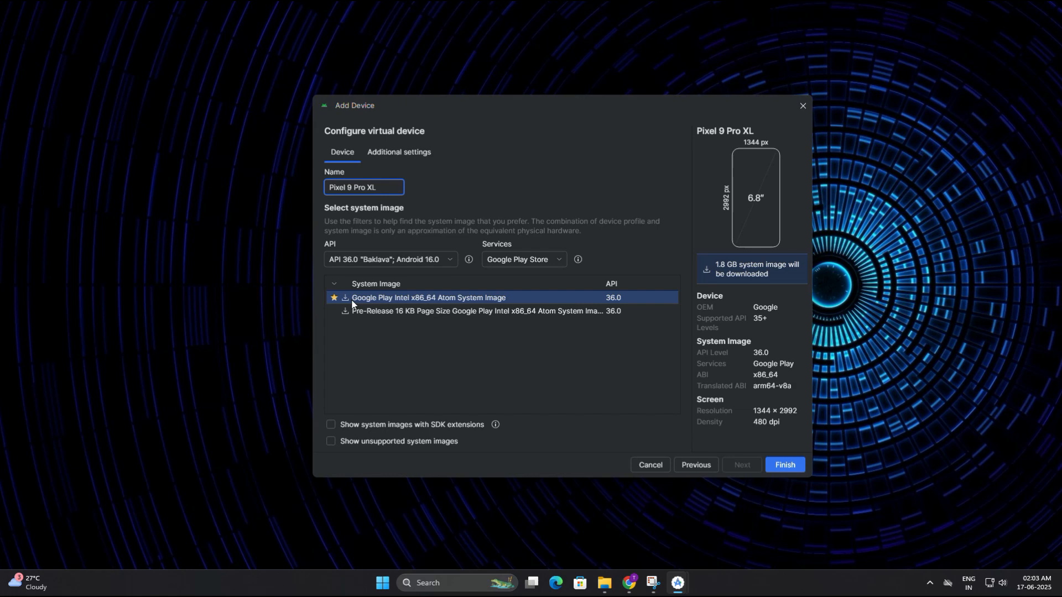
- Download the API 36 Google Play Intel x86_64 Atom system image
{"action": "left_click", "coordinate": [784, 468]}
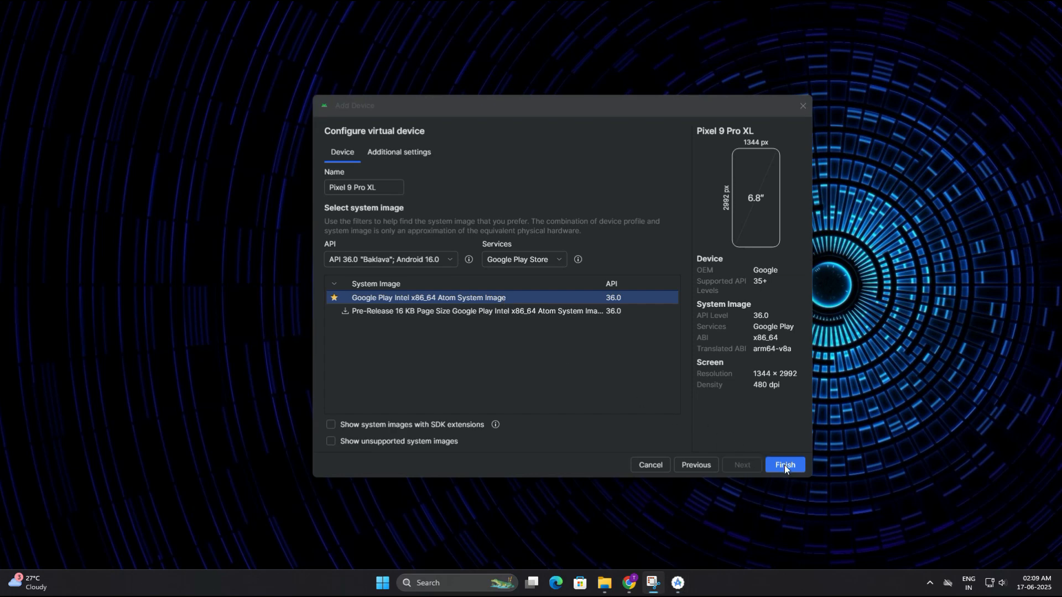
- Create the Pixel 9 Pro XL API 36 device and open its action menu
{"action": "left_click", "coordinate": [783, 464]}
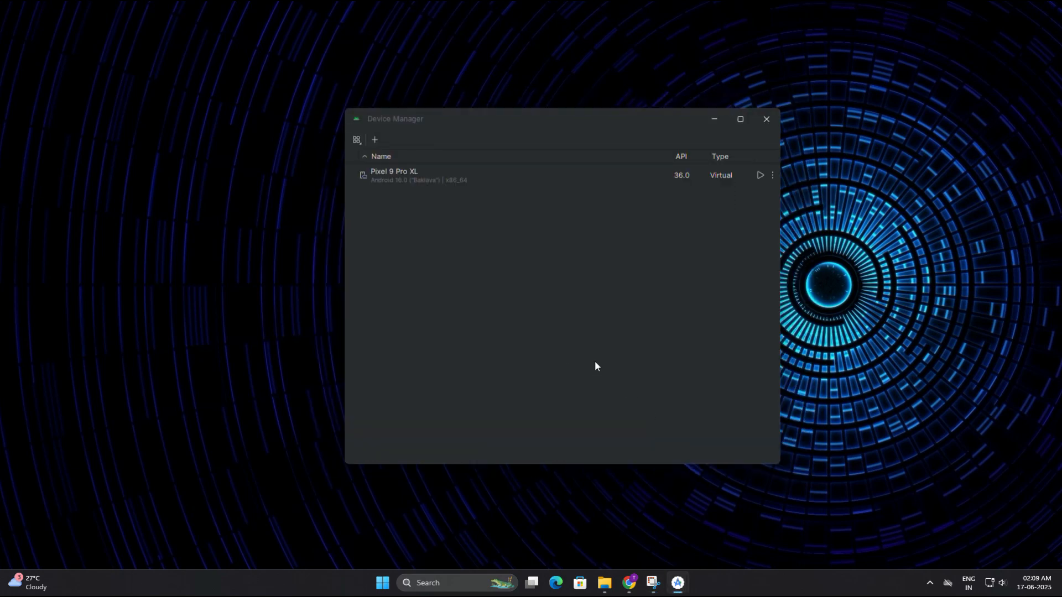
{"action": "mouse_move", "coordinate": [531, 313]}
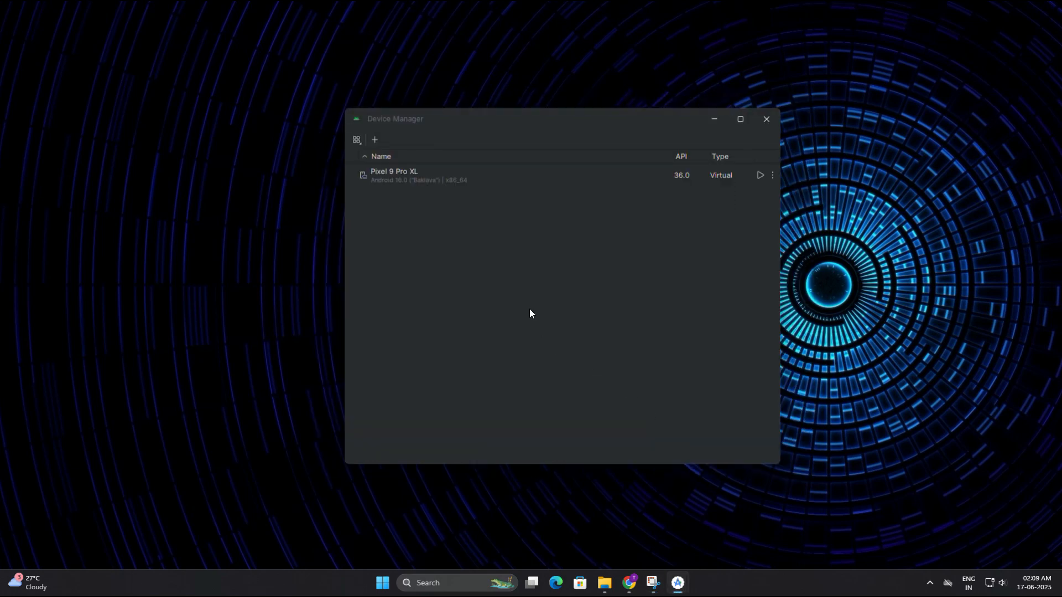
{"action": "mouse_move", "coordinate": [390, 207]}
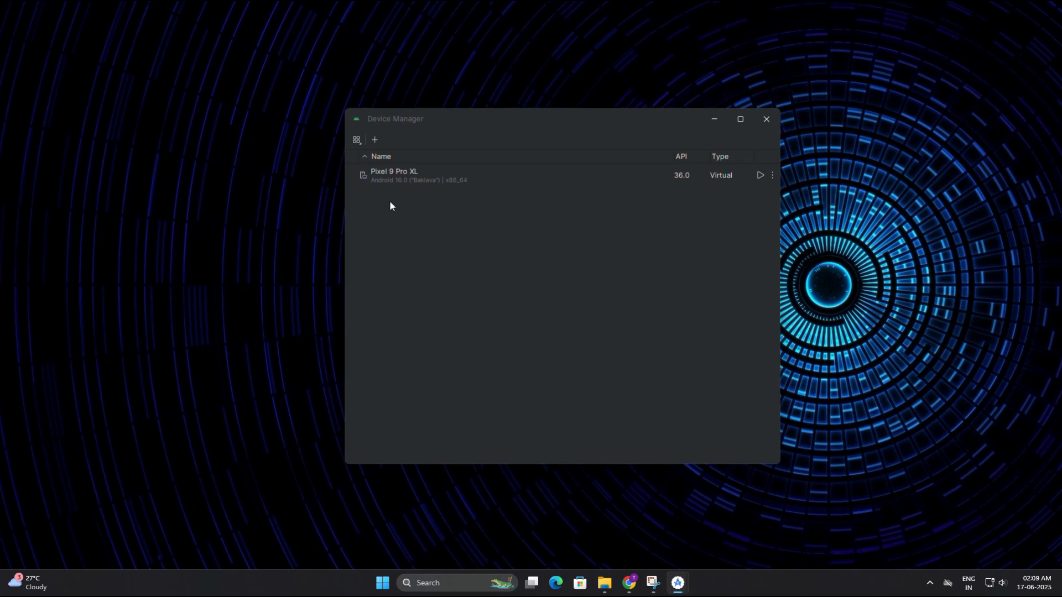
{"action": "mouse_move", "coordinate": [567, 182]}
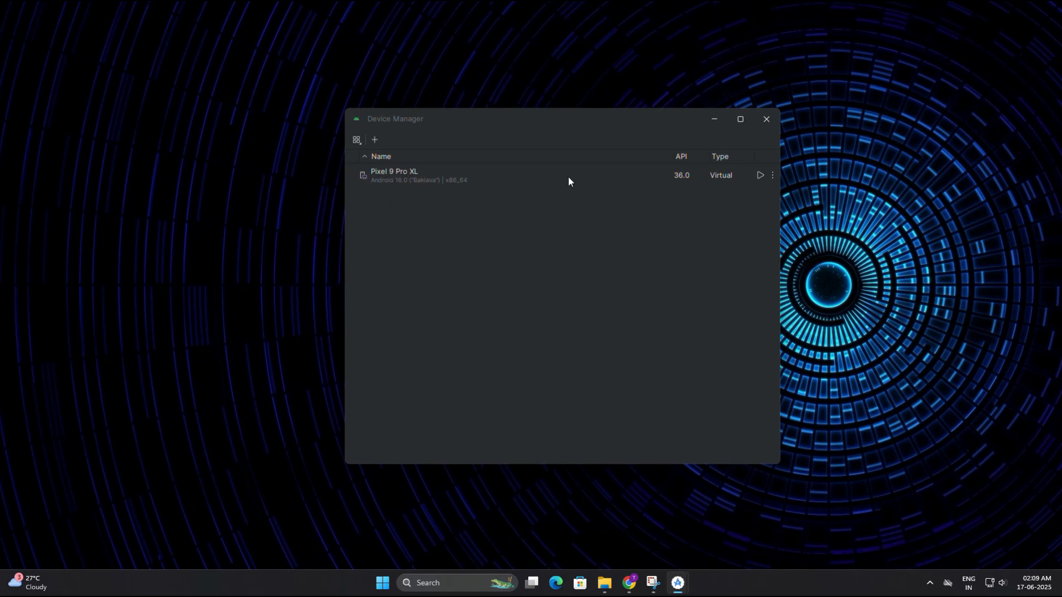
{"action": "mouse_move", "coordinate": [772, 180]}
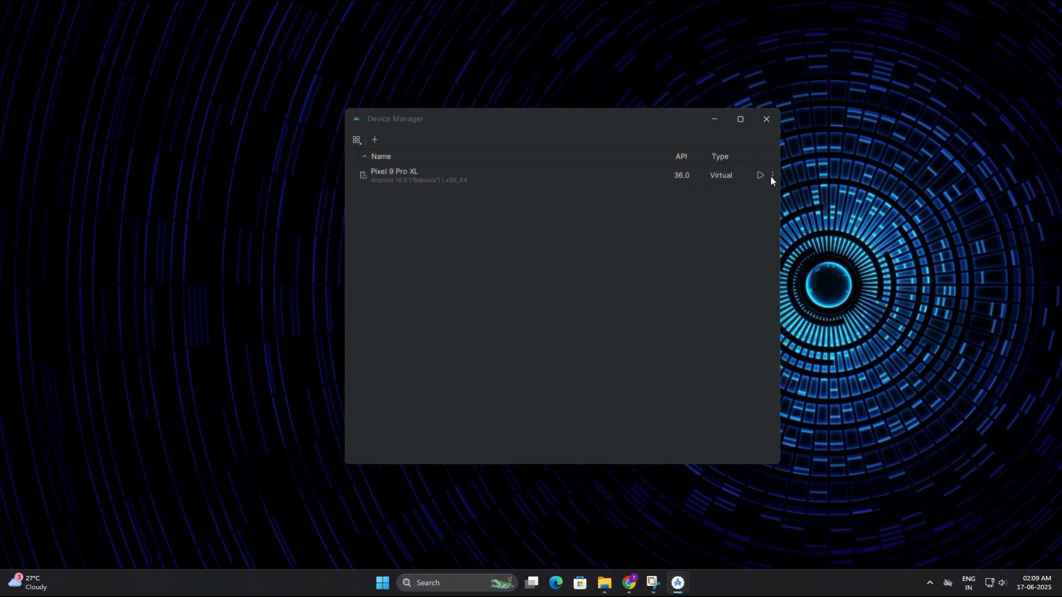
{"action": "left_click", "coordinate": [772, 175]}
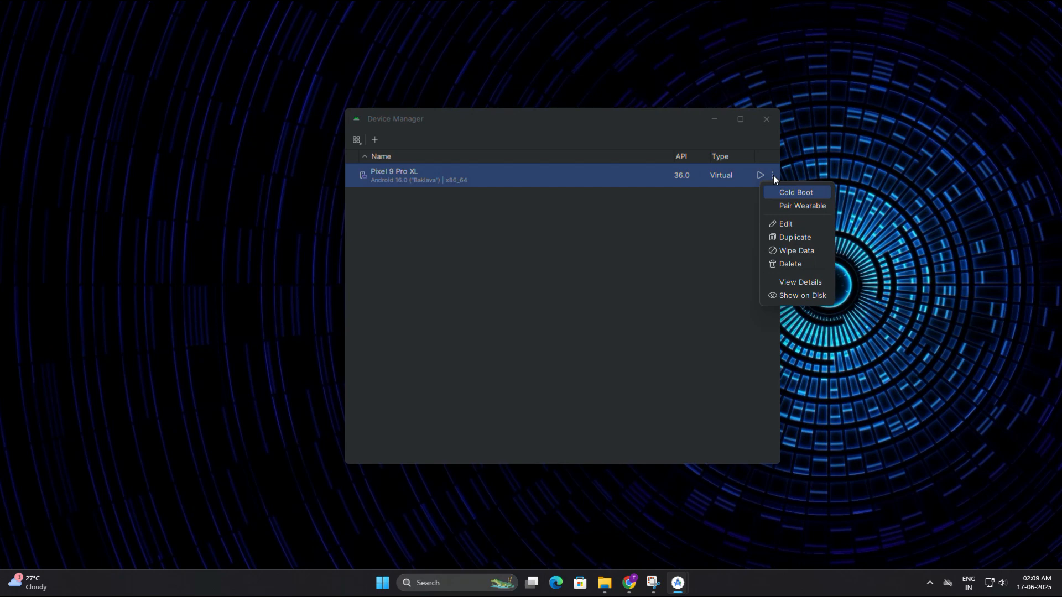
{"action": "mouse_move", "coordinate": [863, 184]}
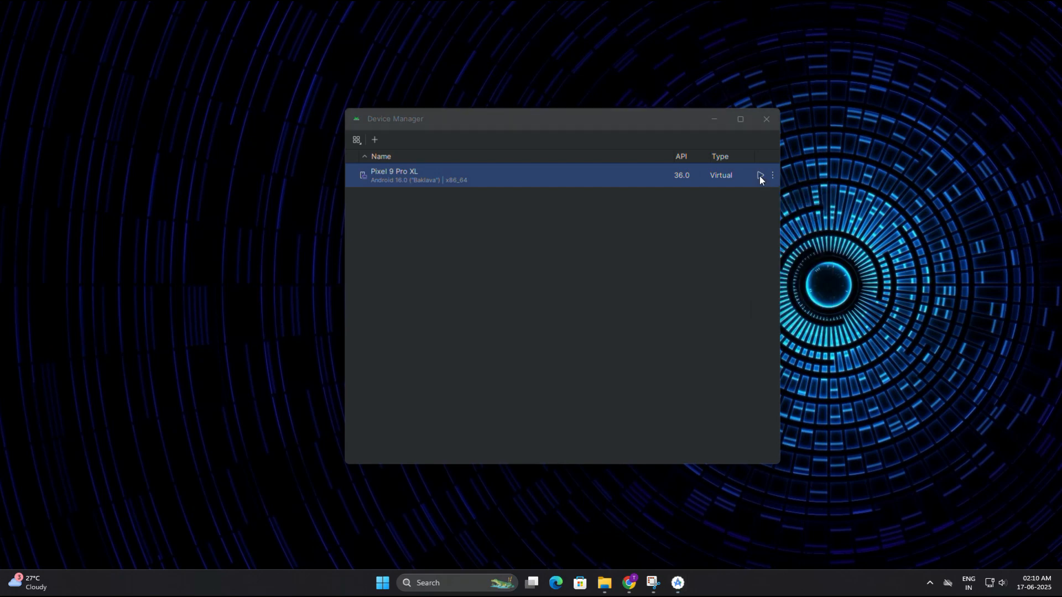
- Run the Pixel 9 Pro XL virtual device from Device Manager
{"action": "left_click", "coordinate": [759, 176]}
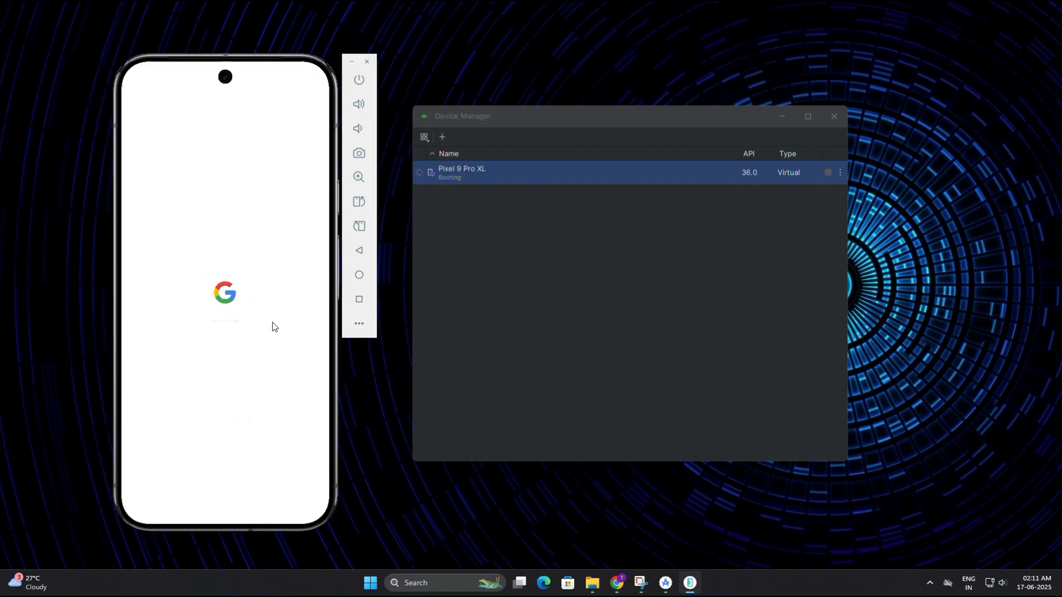
{"action": "mouse_move", "coordinate": [466, 187]}
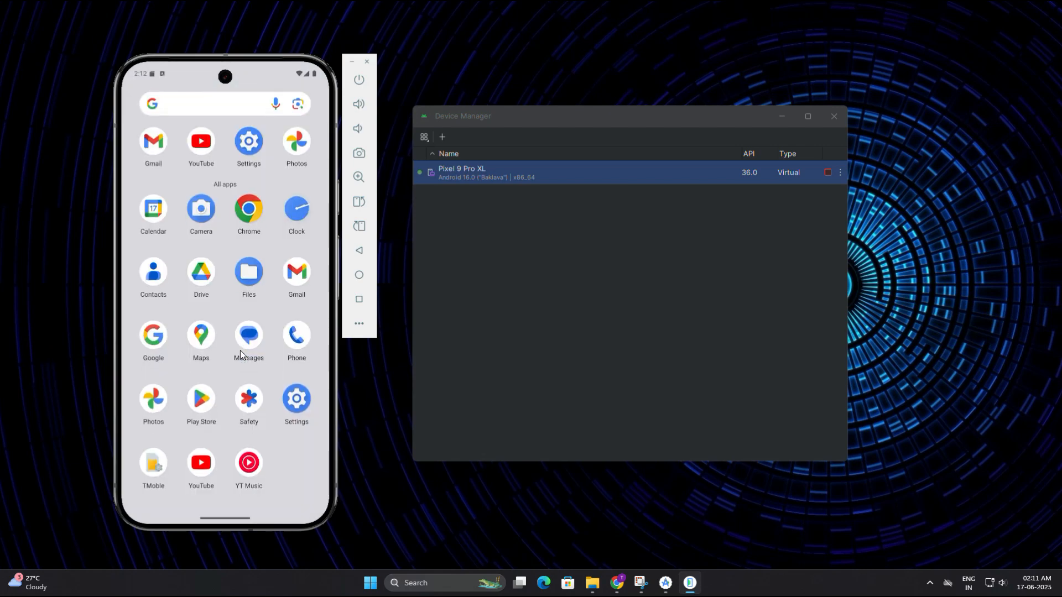
- Open Google Play on the emulated phone, begin its setup, and open settings
{"action": "left_click", "coordinate": [200, 398]}
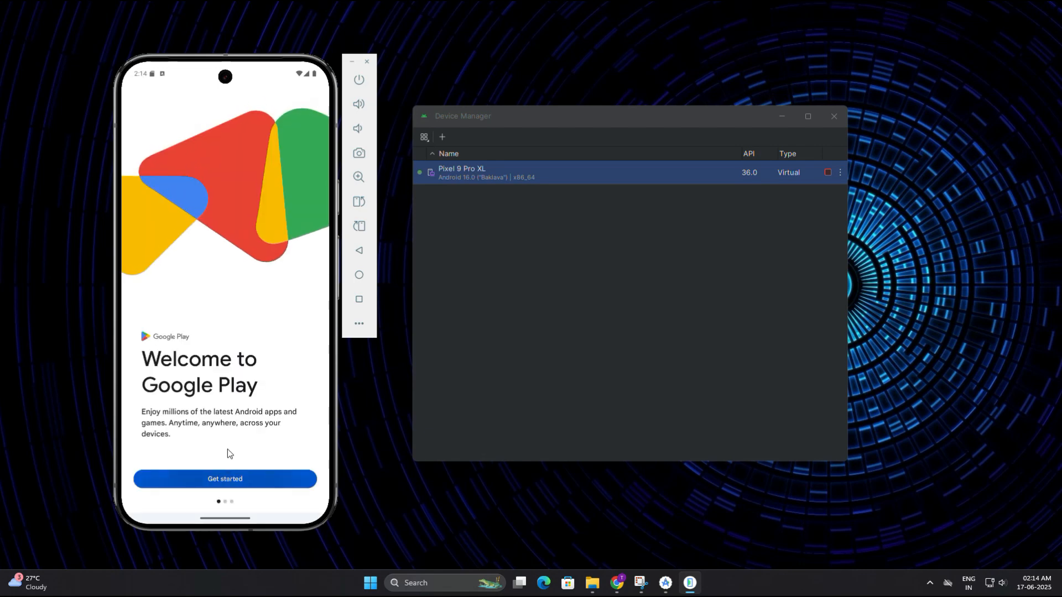
{"action": "left_click", "coordinate": [224, 479]}
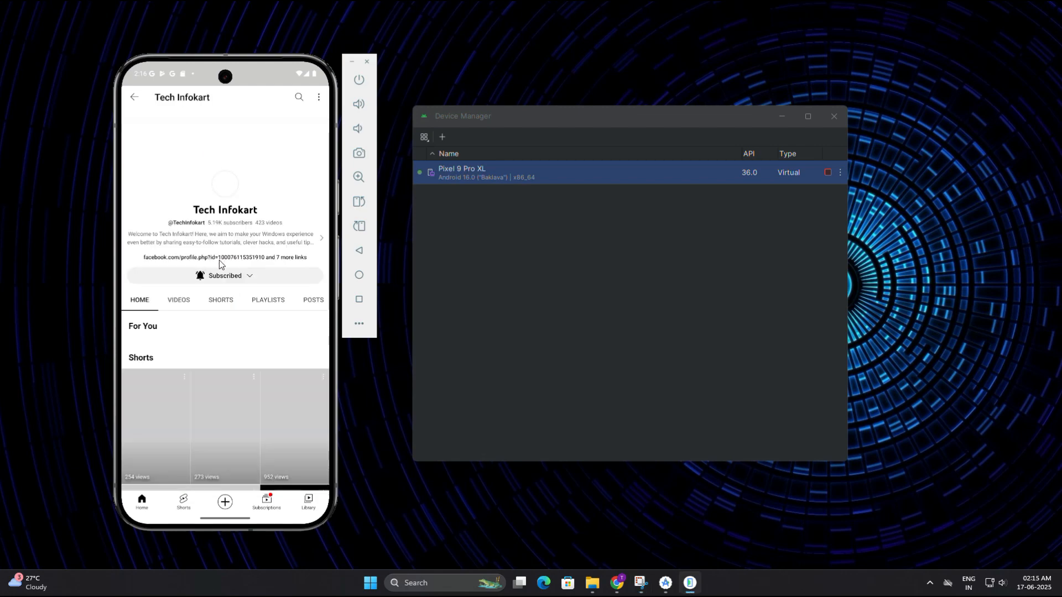
{"action": "scroll", "scroll_direction": "down", "scroll_amount": 3}
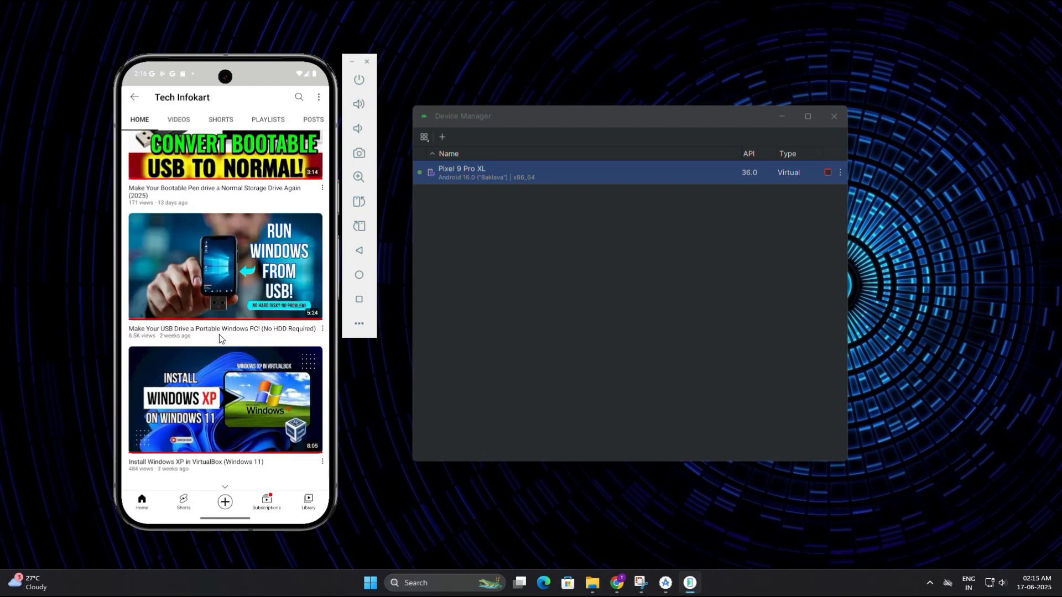
{"action": "scroll", "scroll_direction": "down", "scroll_amount": 3}
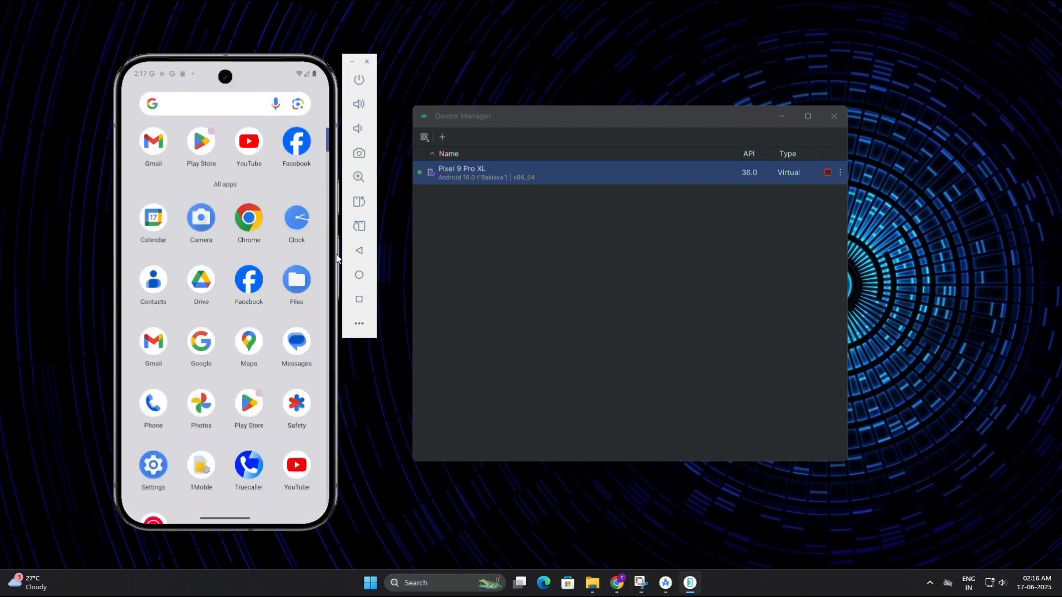
{"action": "scroll", "scroll_direction": "down", "scroll_amount": 3}
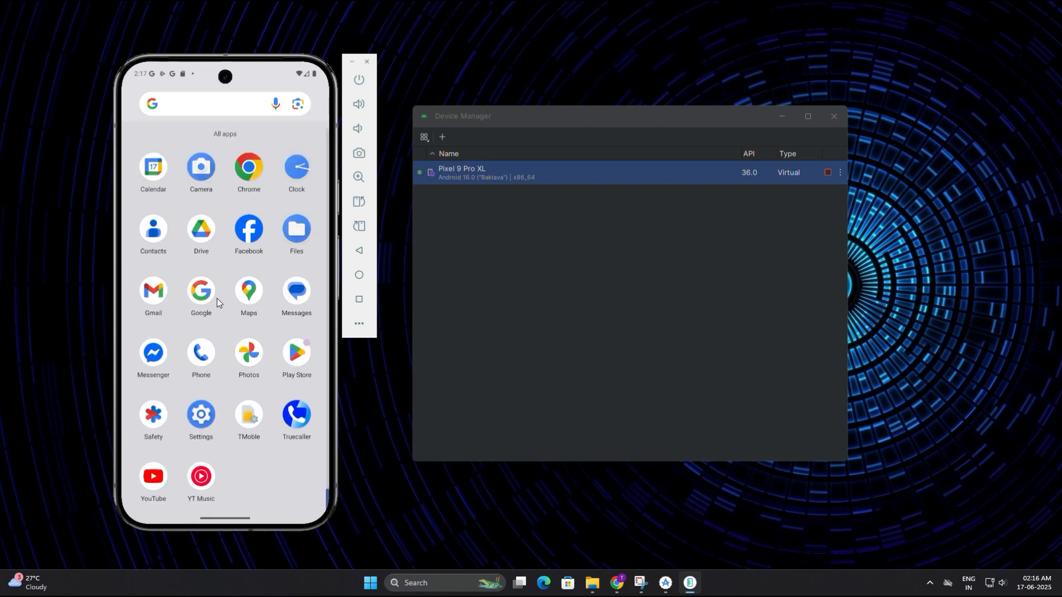
{"action": "left_click", "coordinate": [200, 418]}
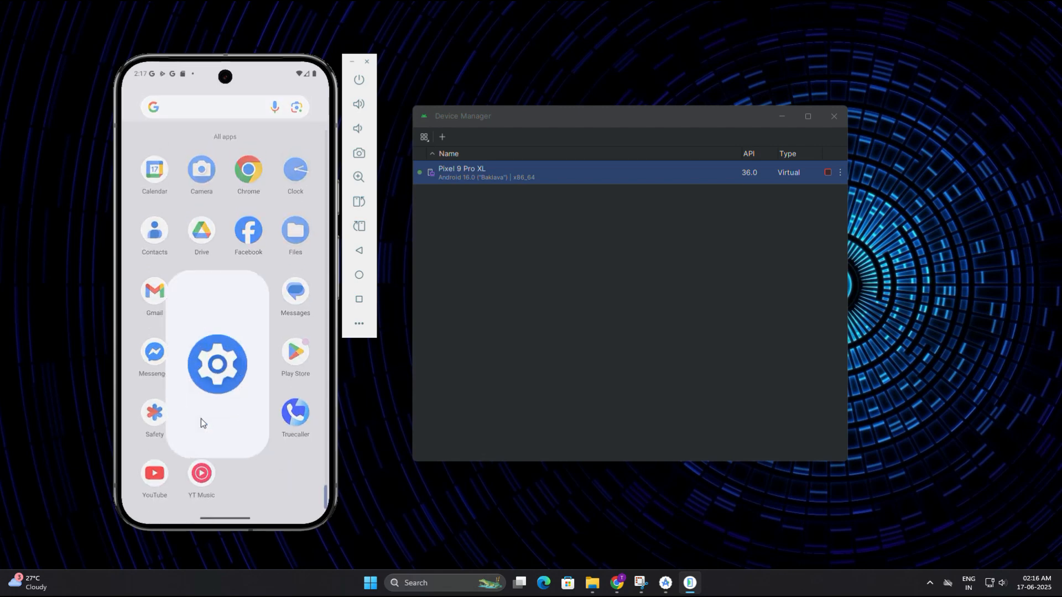
{"action": "left_click", "coordinate": [216, 364]}
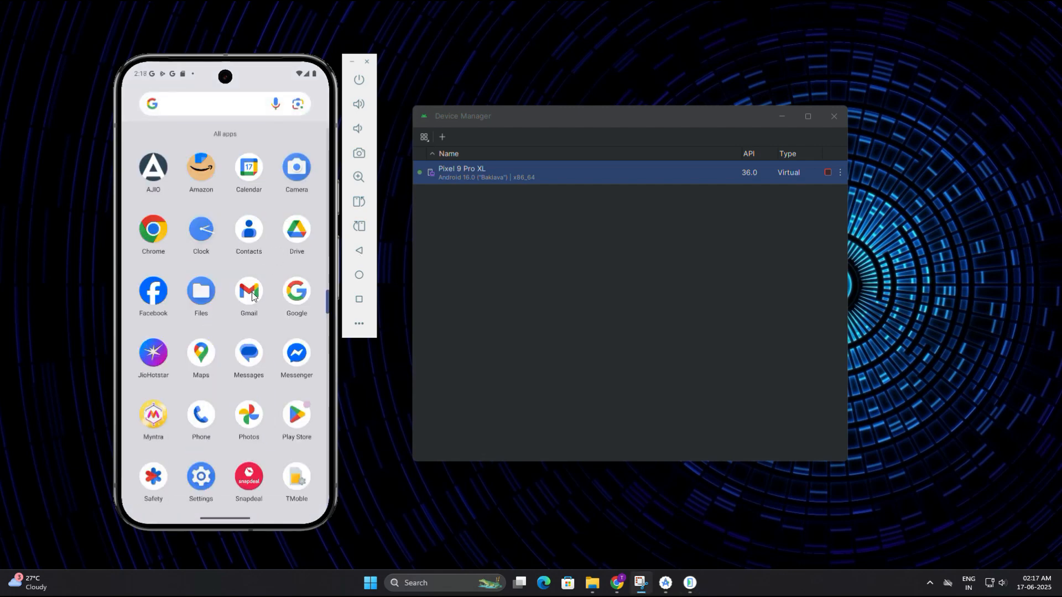
- Place WhatsApp, Instagram, Flipkart, Uber and MyJio shortcuts on the emulator home screen
{"action": "left_click", "coordinate": [248, 292]}
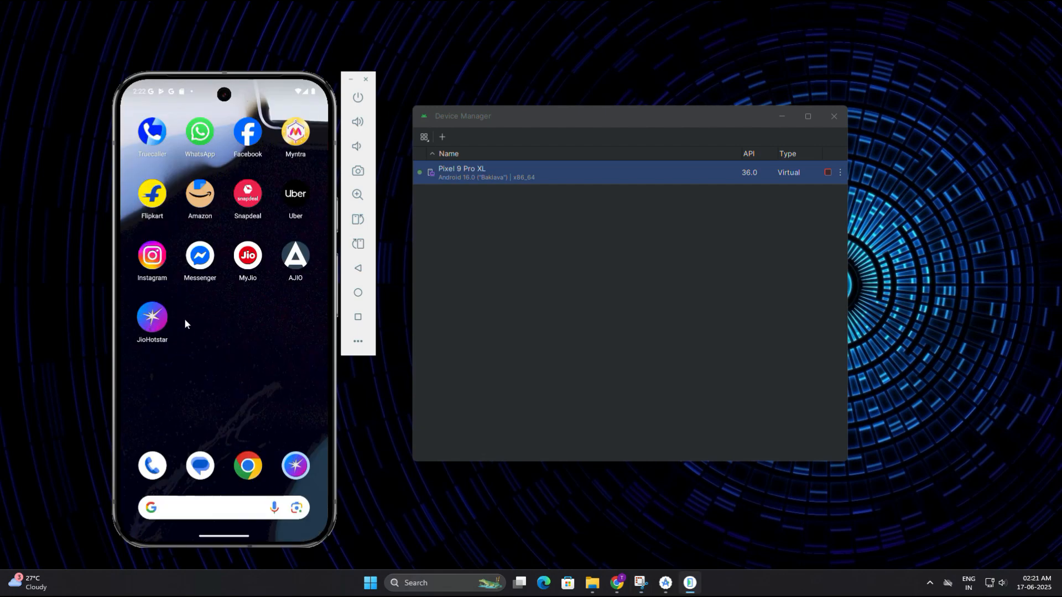
{"action": "left_click", "coordinate": [151, 317]}
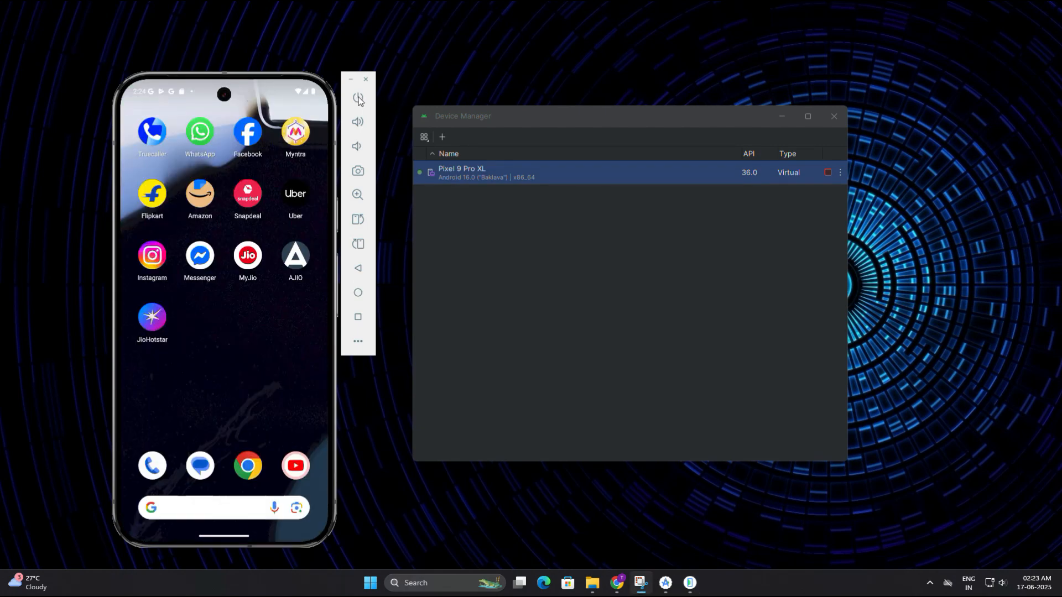
{"action": "left_click", "coordinate": [358, 97]}
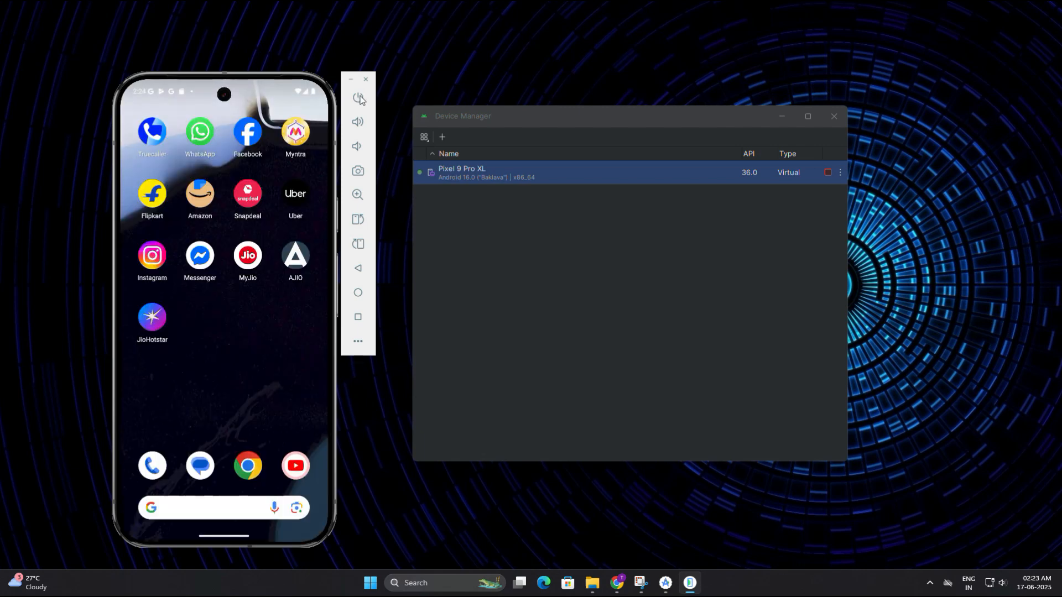
- Shut down the Pixel 9 Pro XL emulator and close Device Manager
{"action": "left_click", "coordinate": [358, 97]}
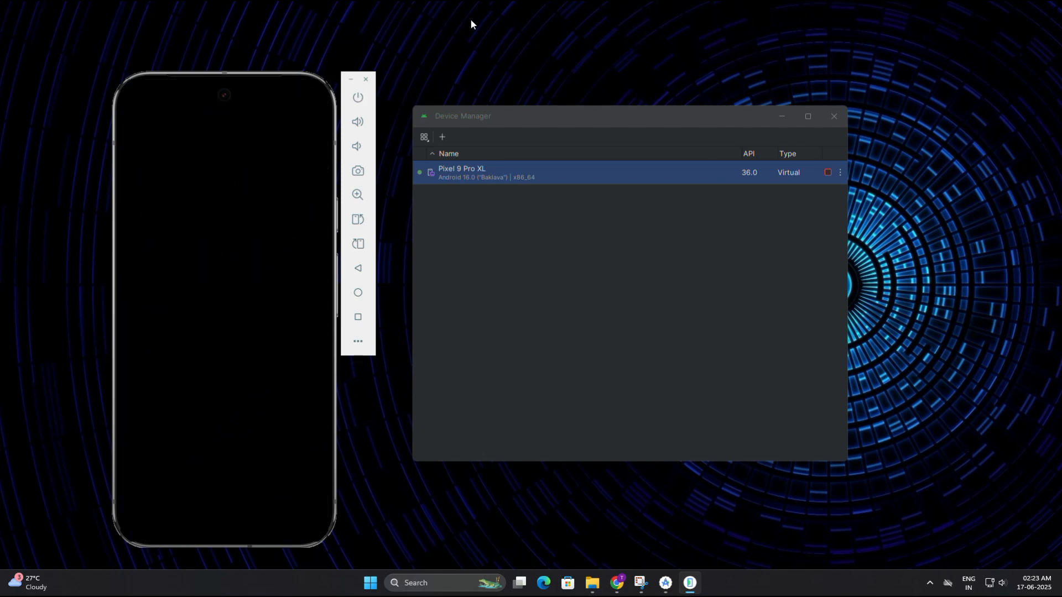
{"action": "mouse_move", "coordinate": [368, 82]}
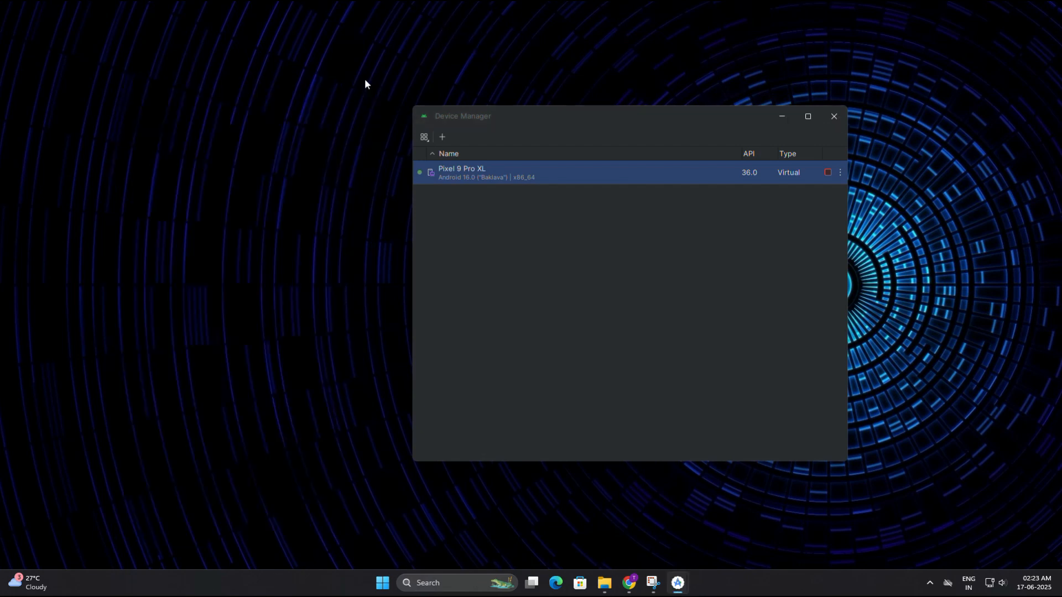
{"action": "mouse_move", "coordinate": [826, 199]}
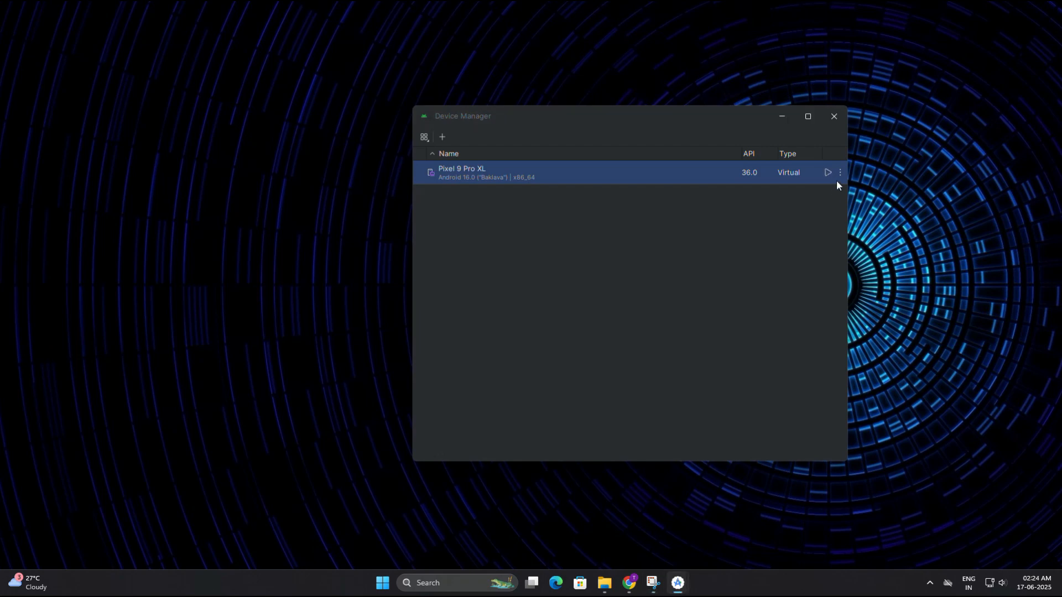
{"action": "left_click", "coordinate": [833, 116]}
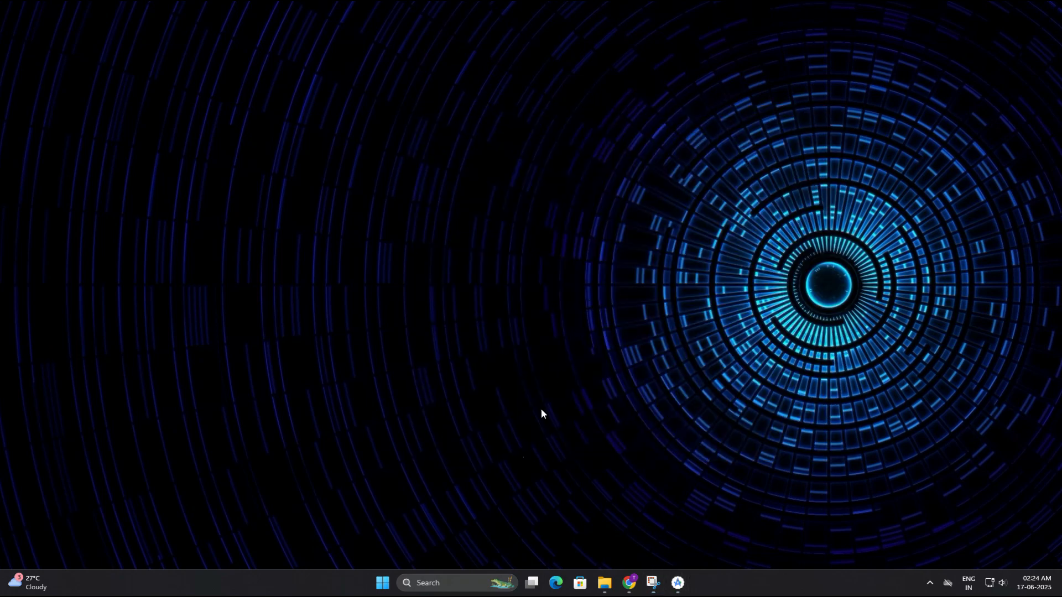
- Search Windows for 'android Studio' and launch Android Studio
{"action": "left_click", "coordinate": [447, 586]}
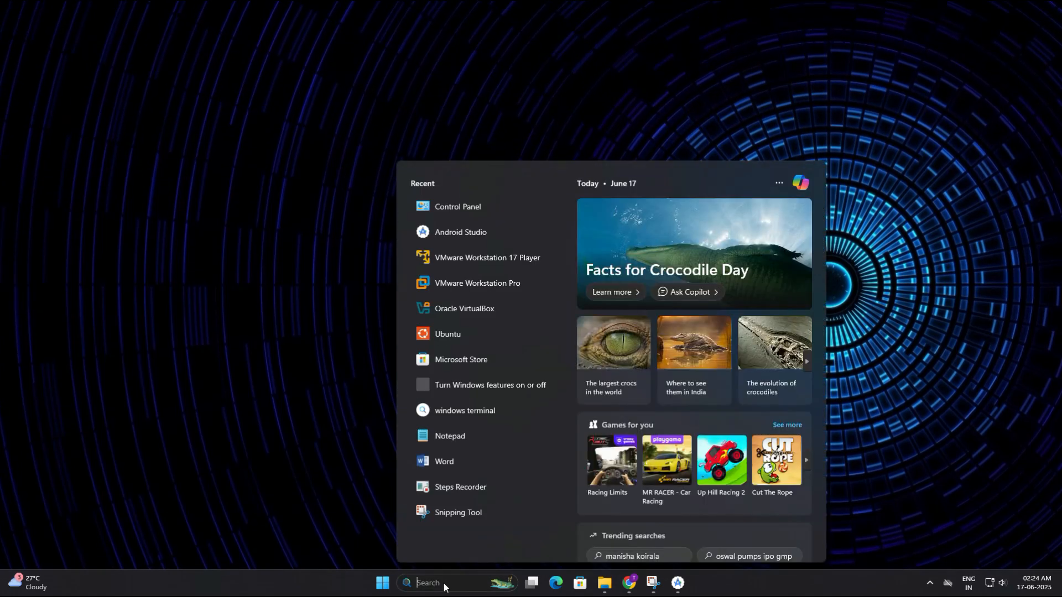
{"action": "type", "text": "android Studio"}
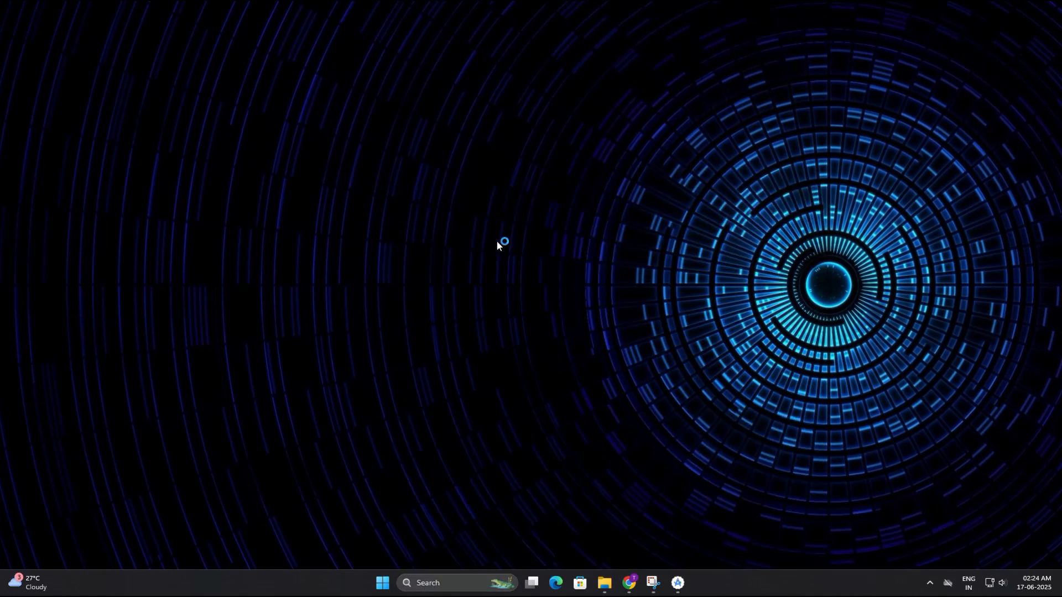
{"action": "left_click", "coordinate": [675, 588]}
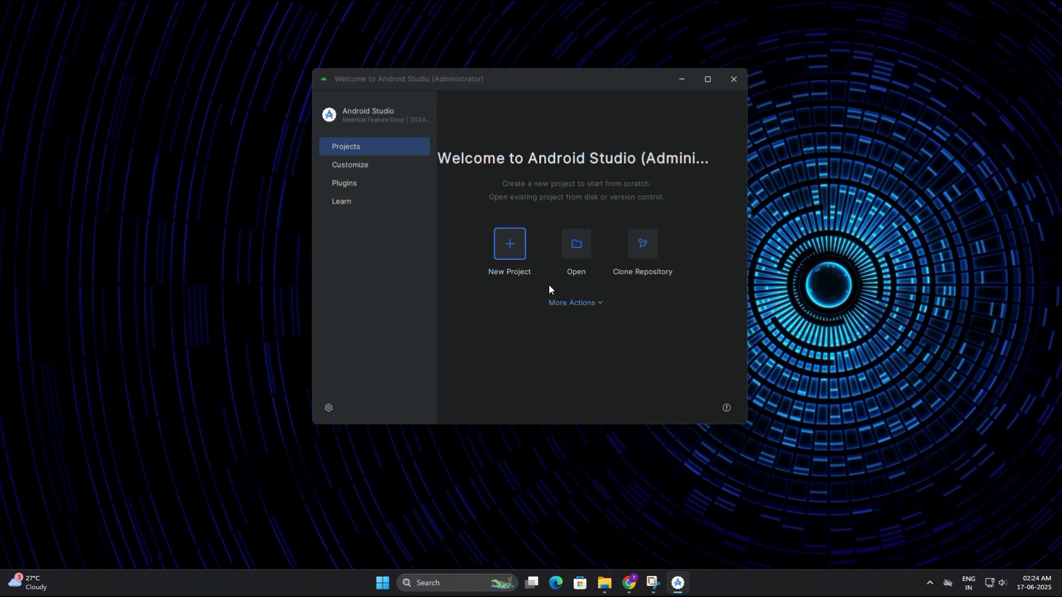
- Run the Pixel 9 Pro XL from Virtual Device Manager, then close Device Manager
{"action": "left_click", "coordinate": [575, 302]}
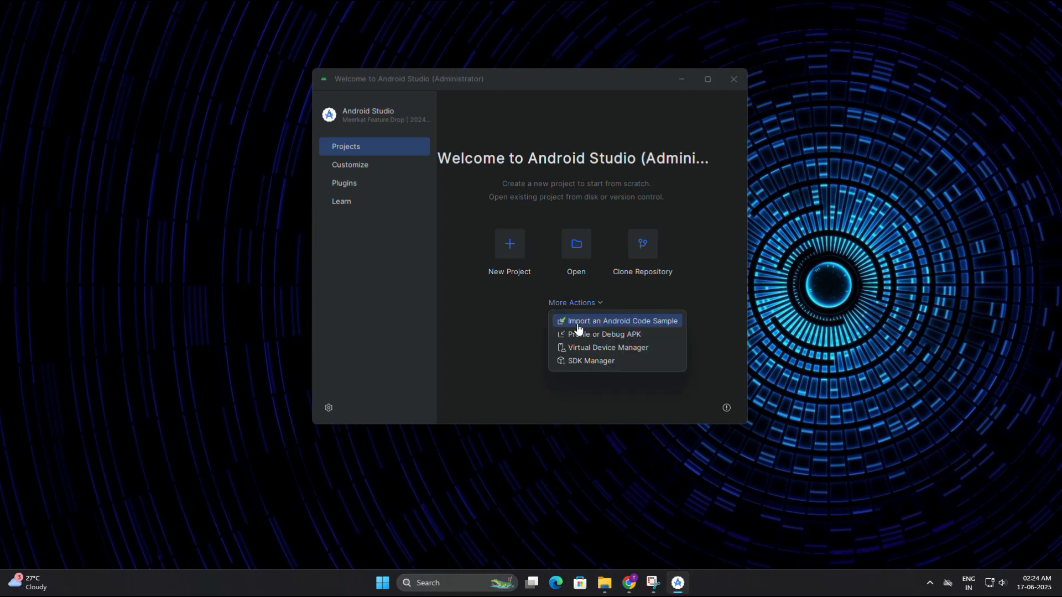
{"action": "left_click", "coordinate": [607, 347]}
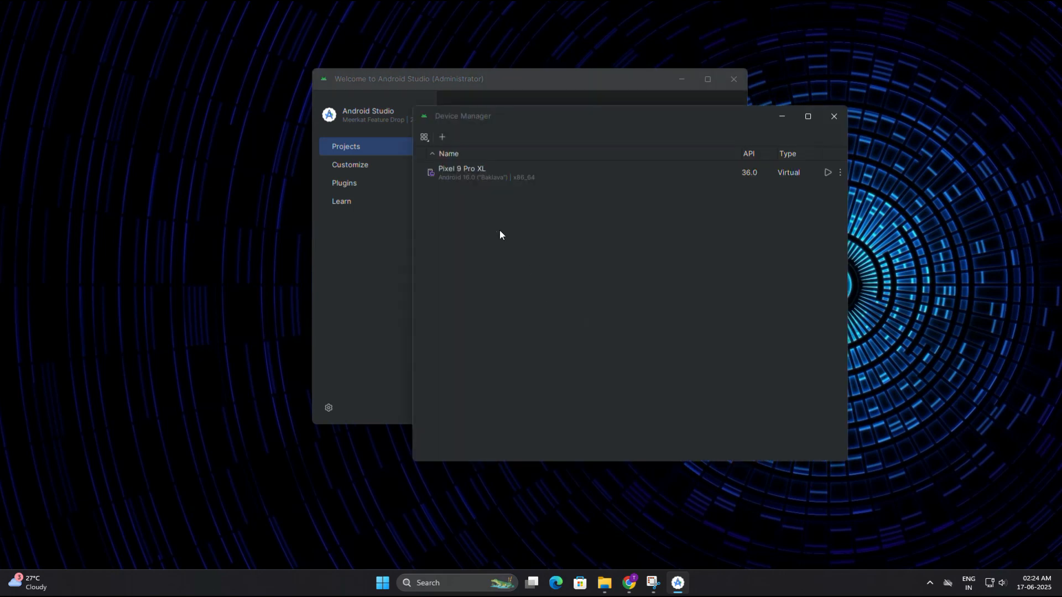
{"action": "left_click", "coordinate": [826, 172]}
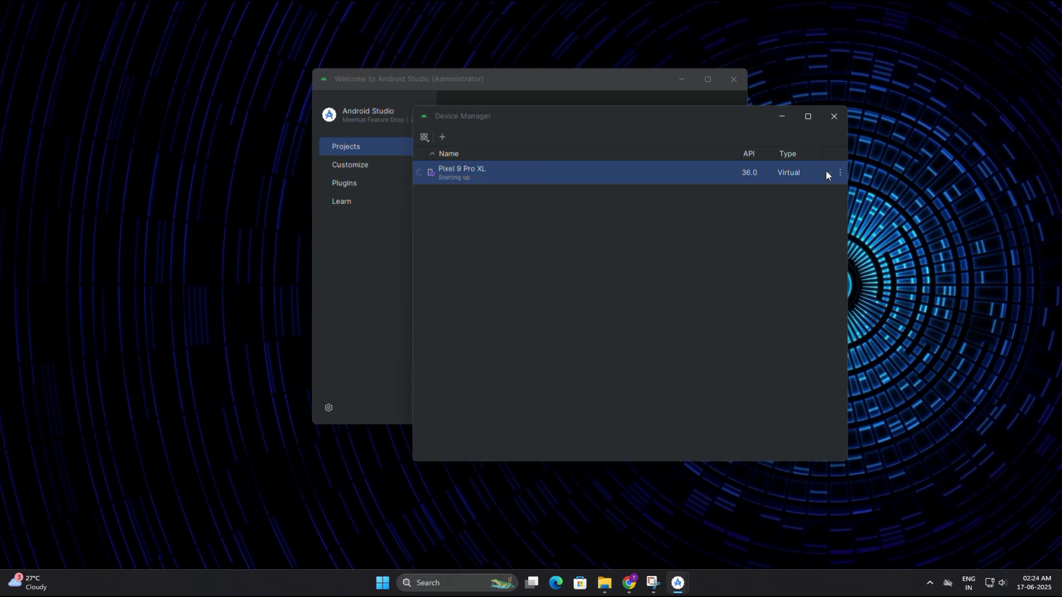
{"action": "left_click", "coordinate": [826, 172]}
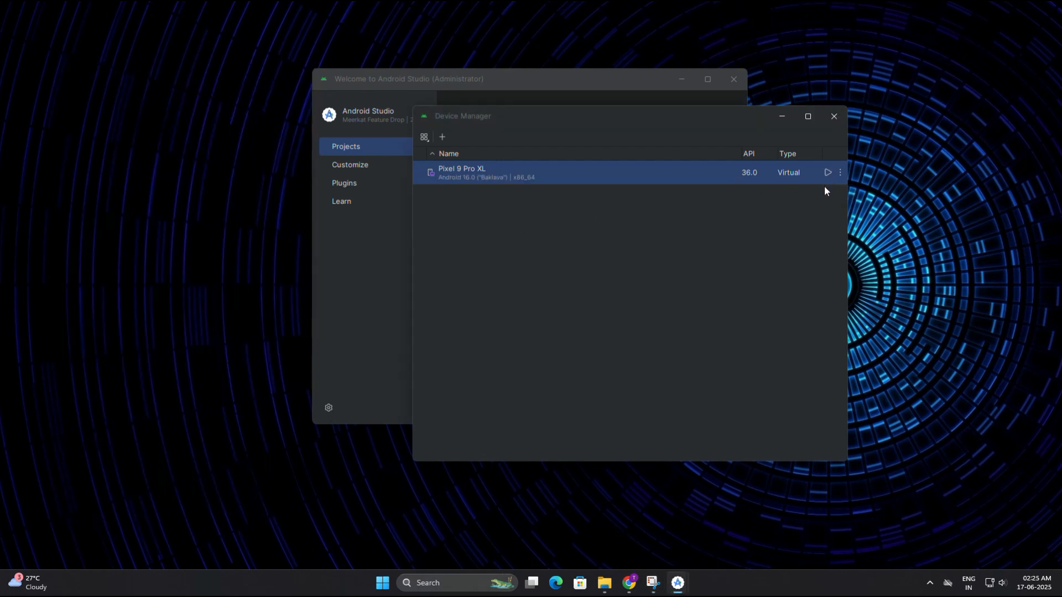
{"action": "left_click", "coordinate": [832, 115]}
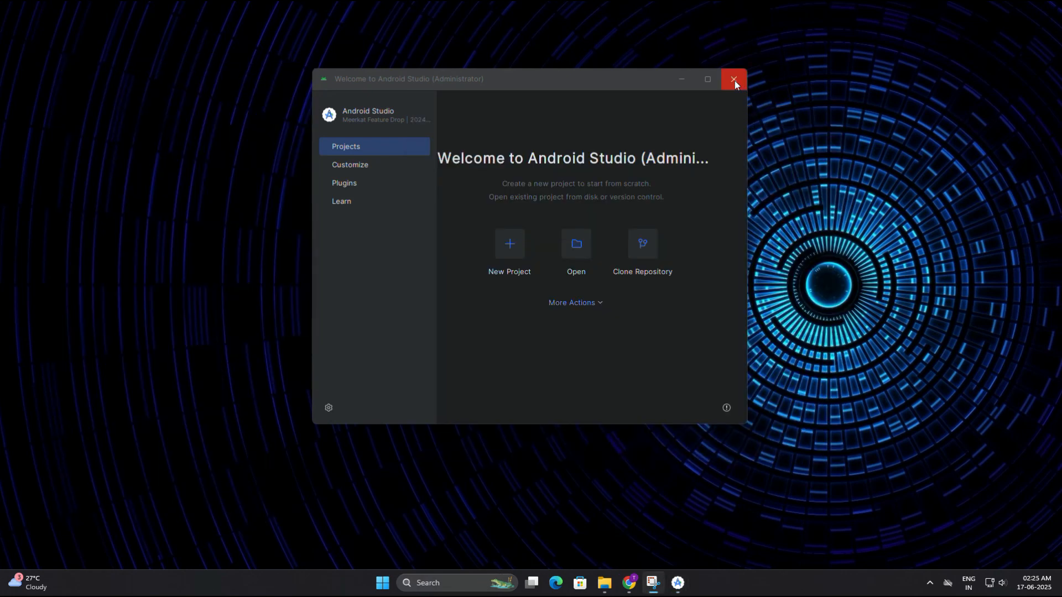
- Close the Welcome to Android Studio window
{"action": "left_click", "coordinate": [733, 78]}
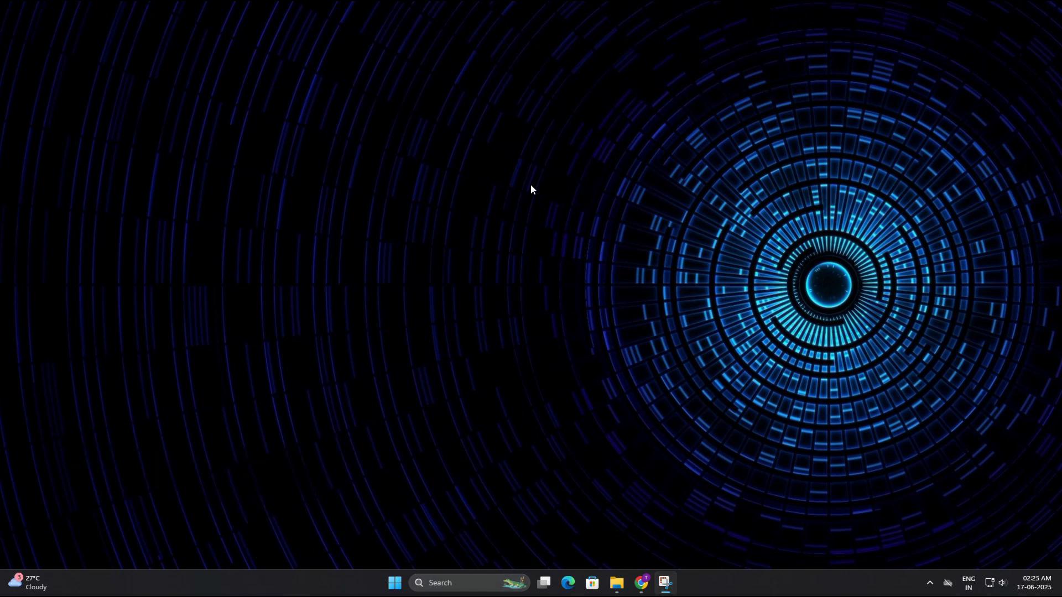
{"action": "mouse_move", "coordinate": [472, 17]}
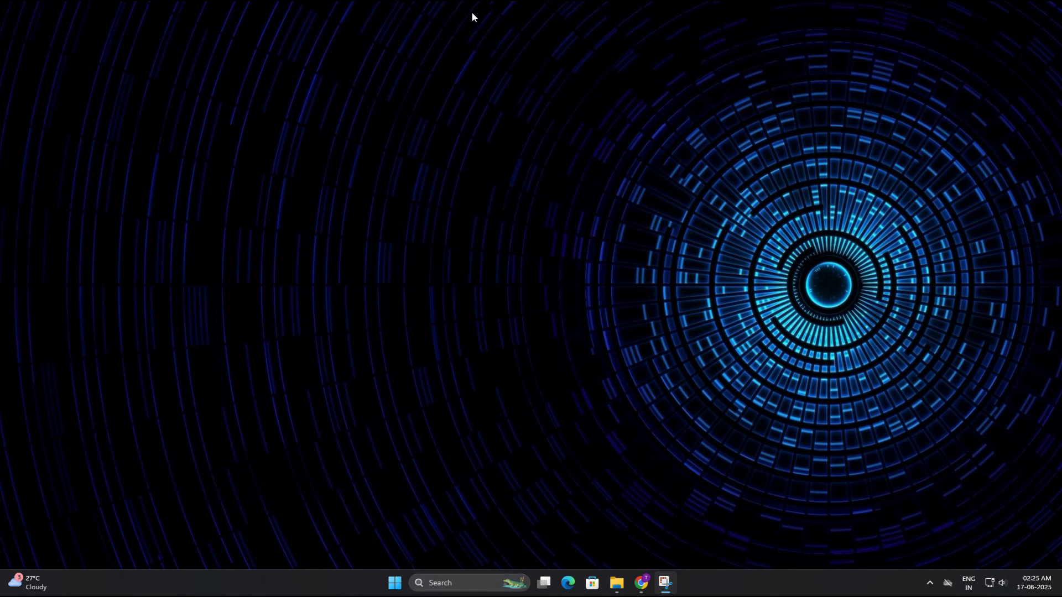